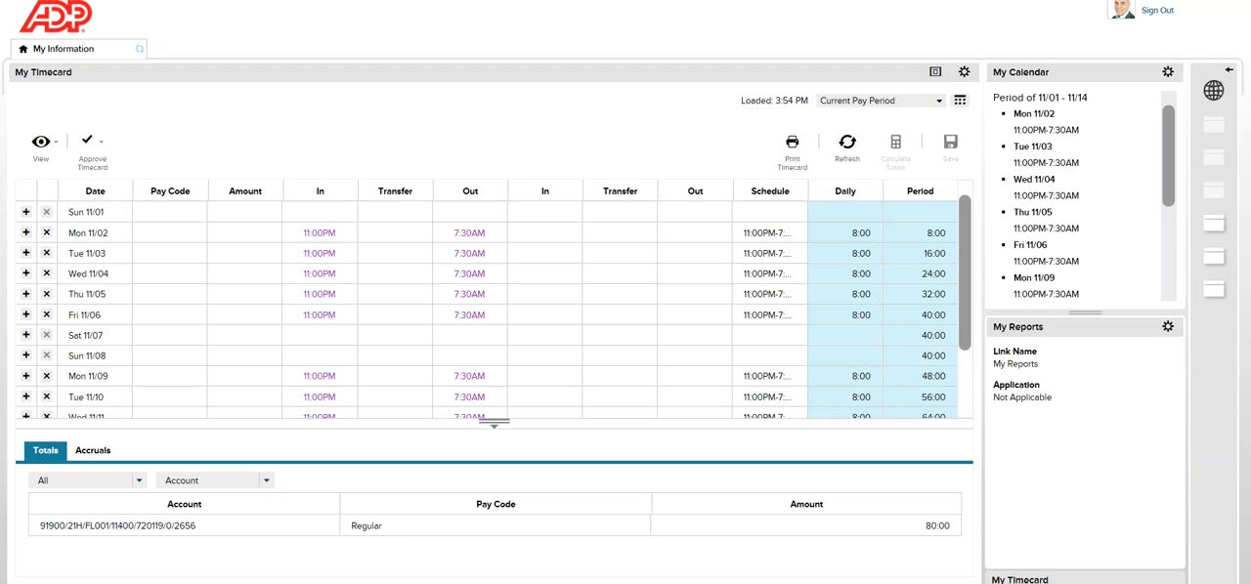
mouse_move(774, 39)
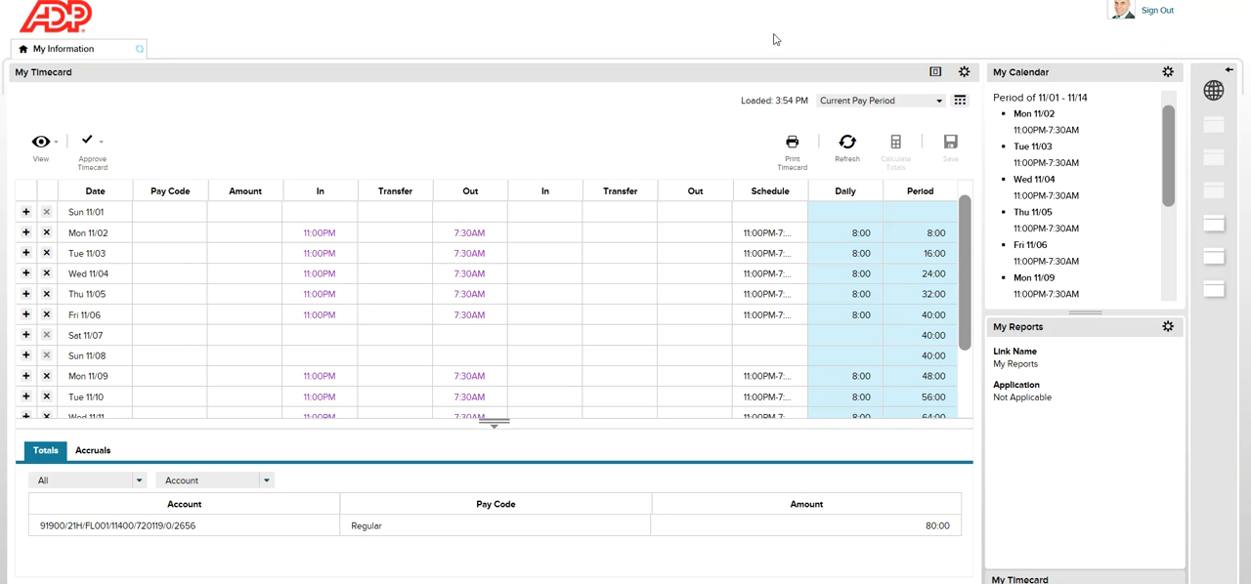
mouse_move(973, 113)
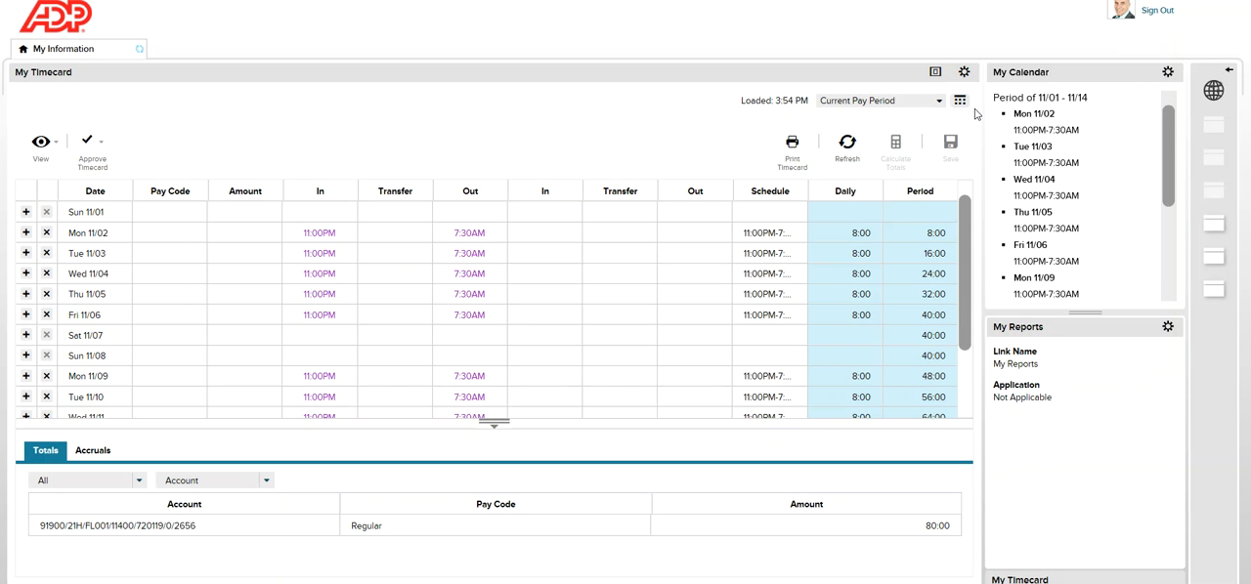
mouse_move(1048, 90)
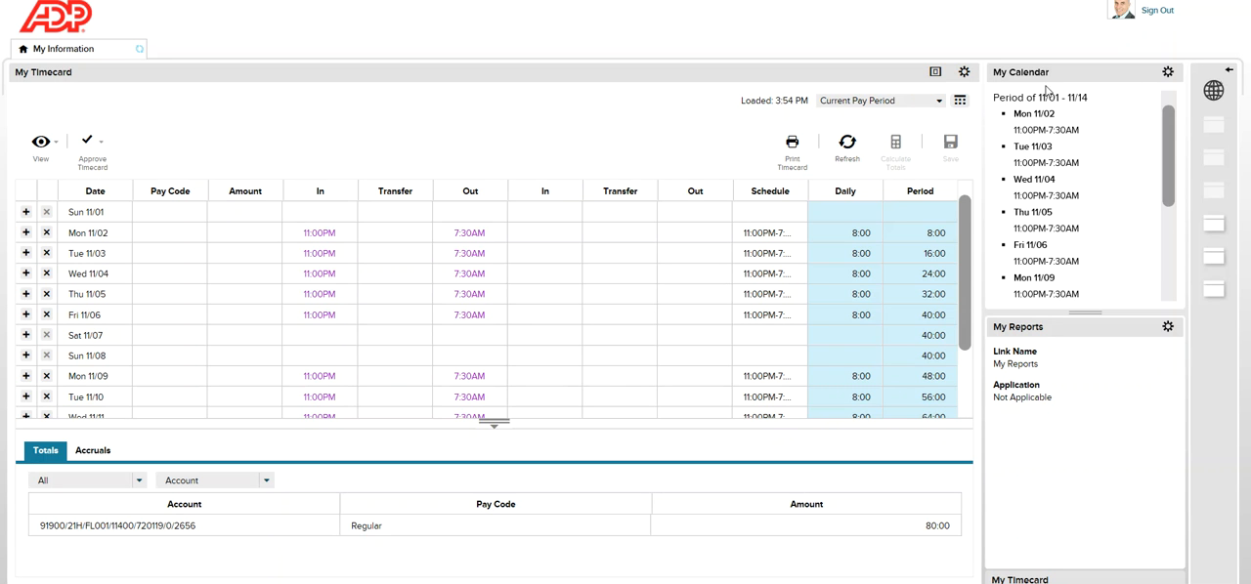
mouse_move(876, 133)
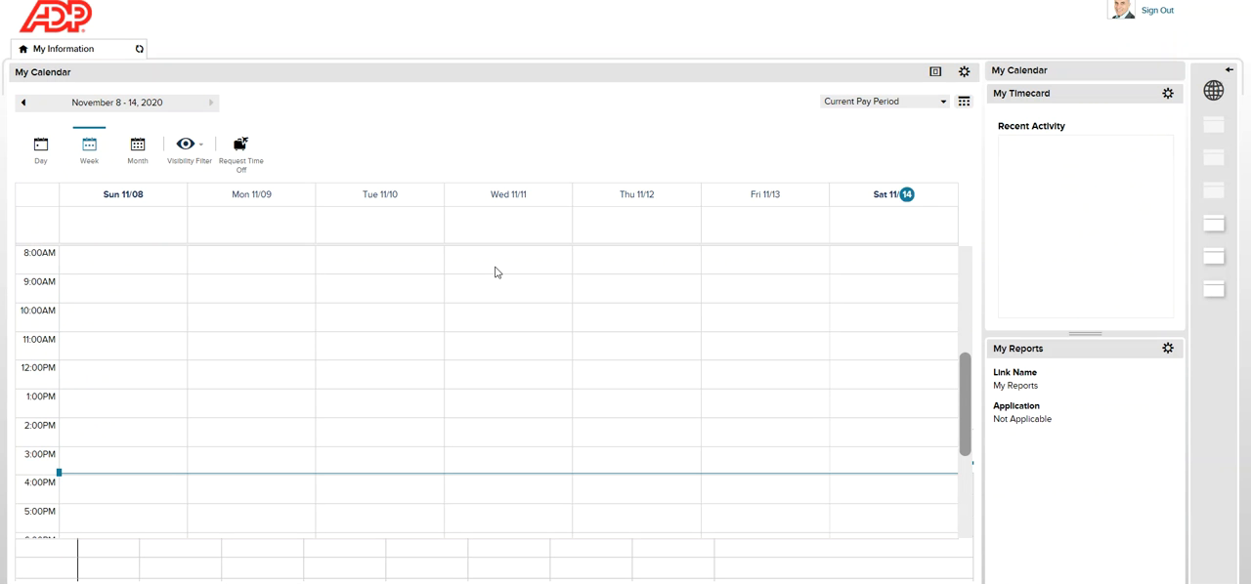
mouse_move(241, 152)
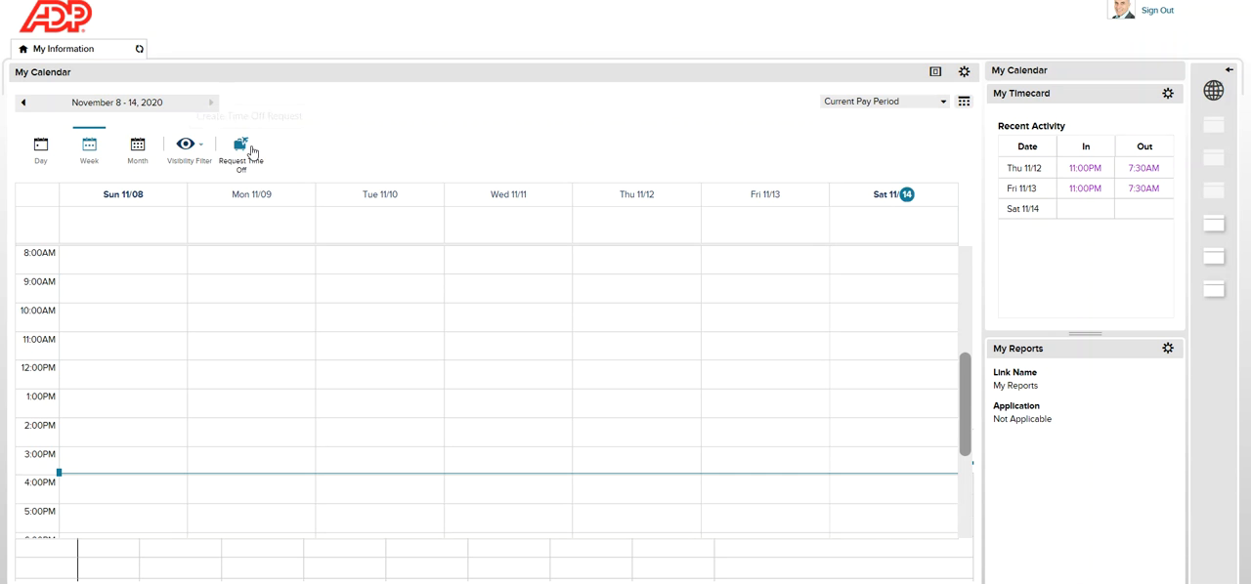
Step: Start a new time-off request from the November 8–14 calendar week
click(240, 150)
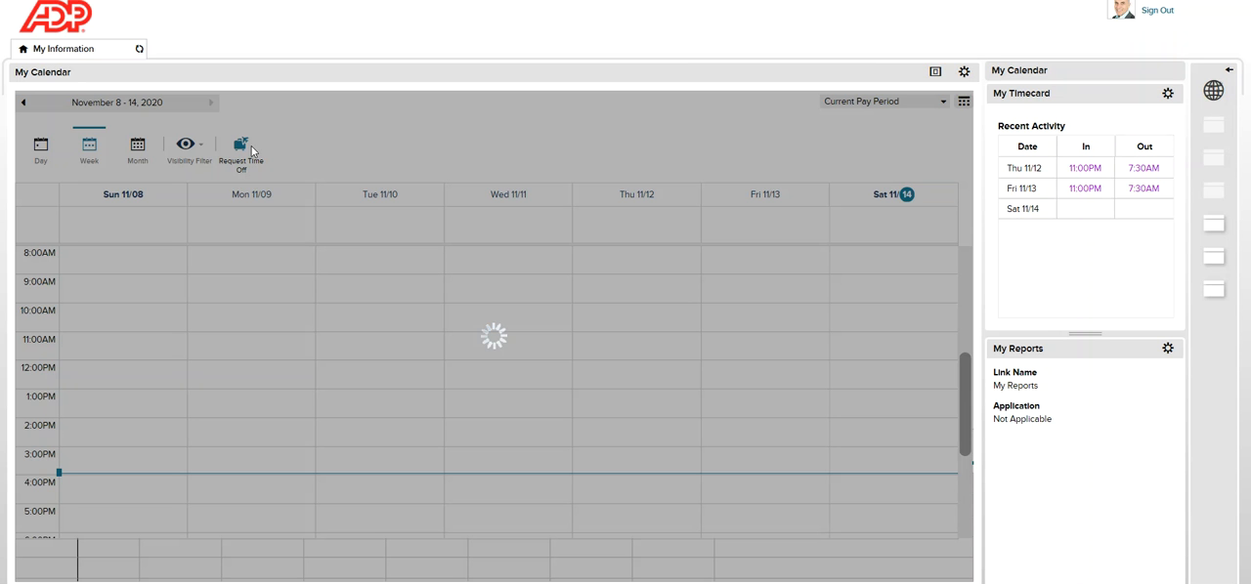
Step: In the Request Time Off form, keep Vacation as pay code and switch the time unit to Hours
click(241, 146)
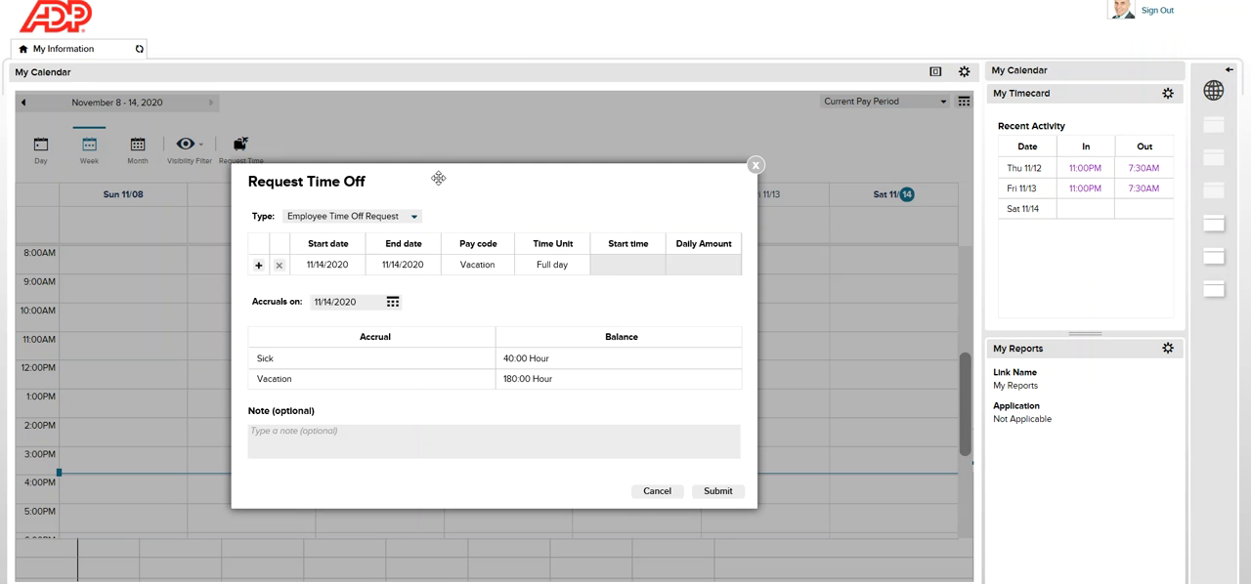
drag(438, 180, 477, 121)
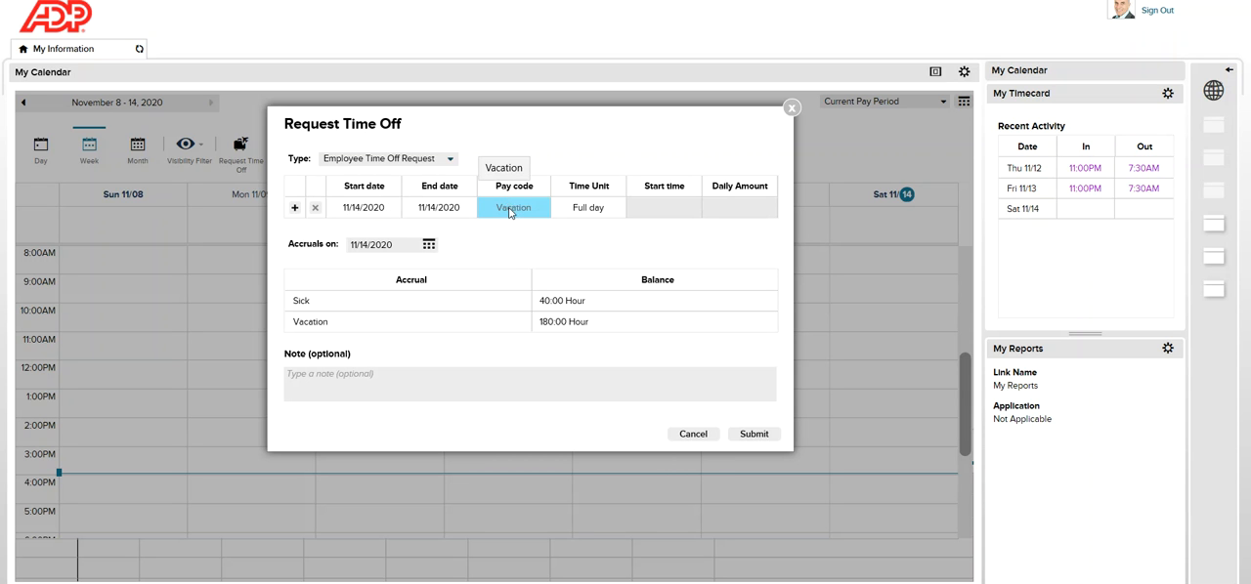
click(512, 207)
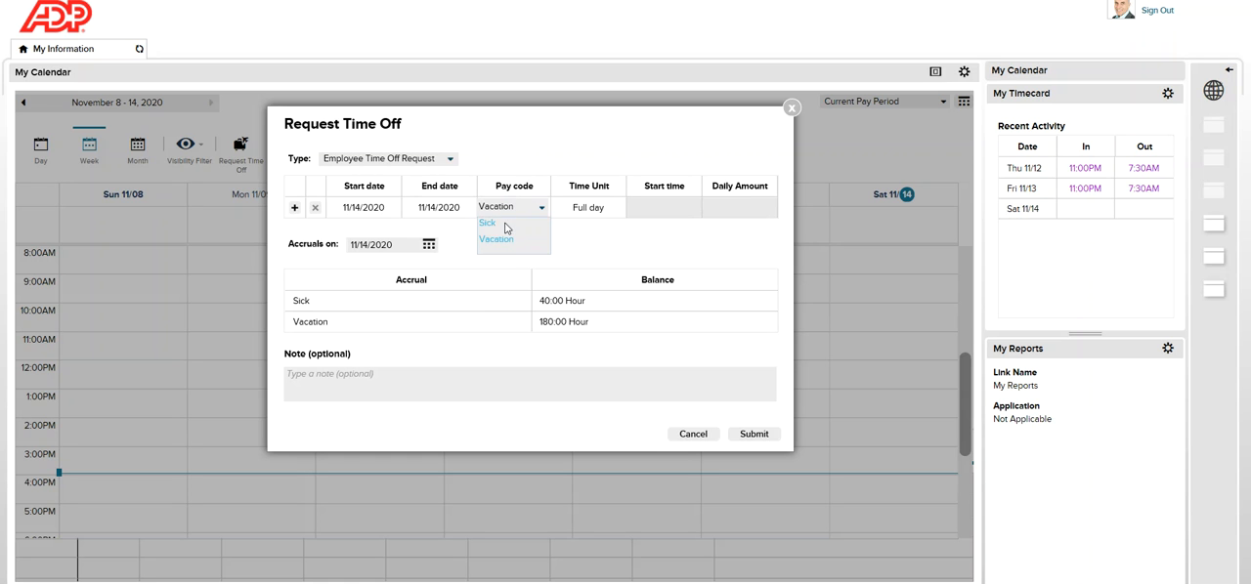
click(494, 239)
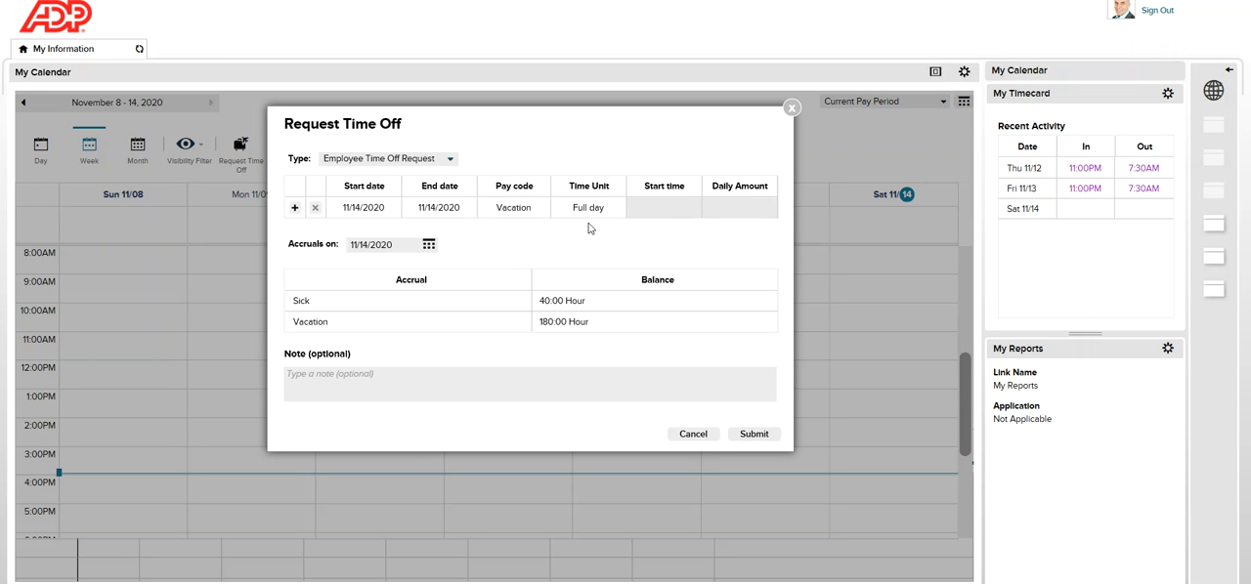
click(587, 208)
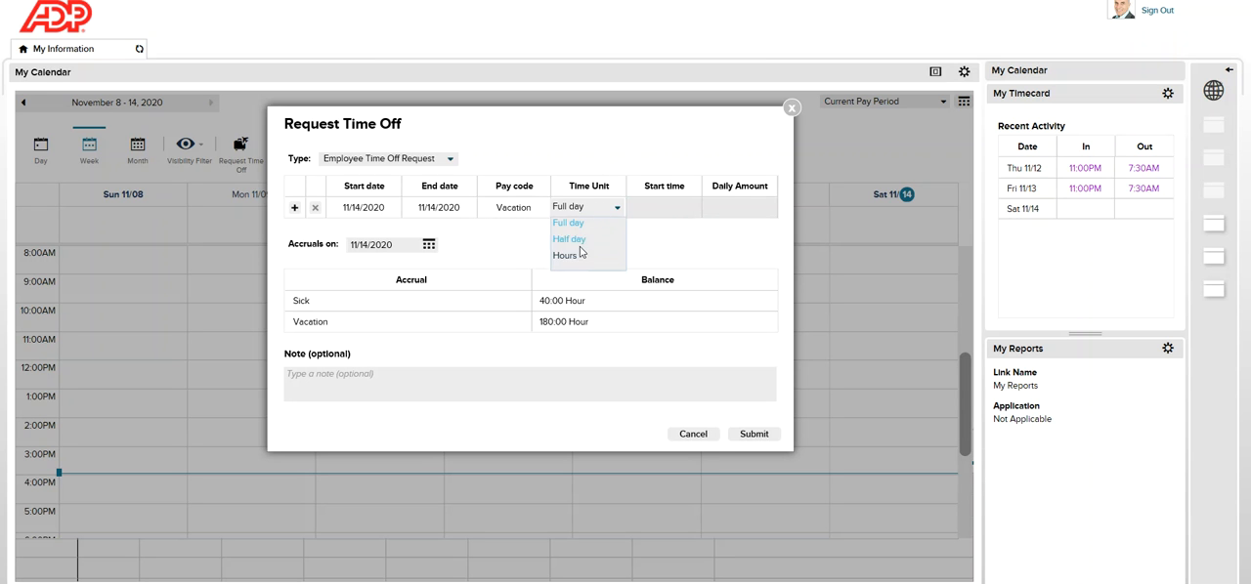
click(565, 254)
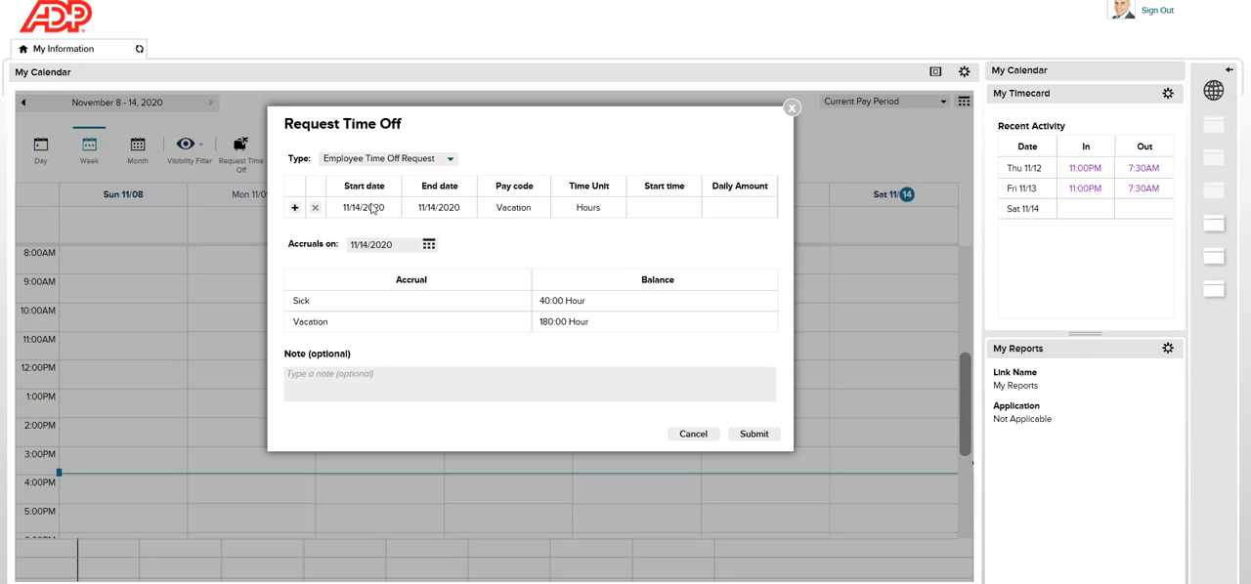
Step: Date the Vacation row 11/18/2020 to 11/19/2020 with Full day as the time unit
click(391, 207)
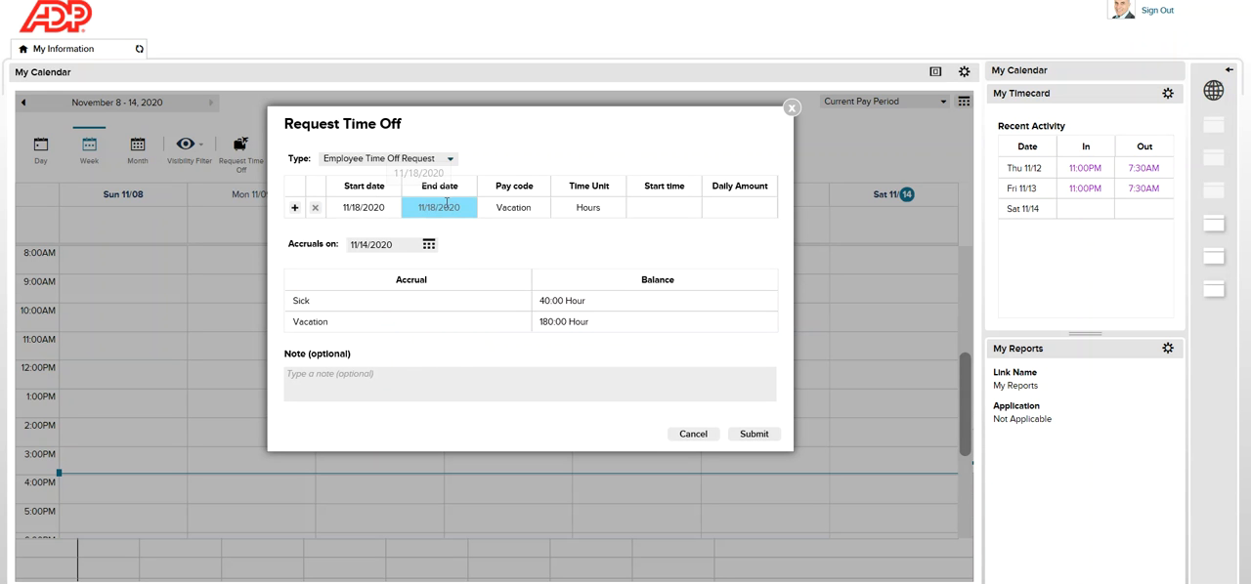
click(467, 207)
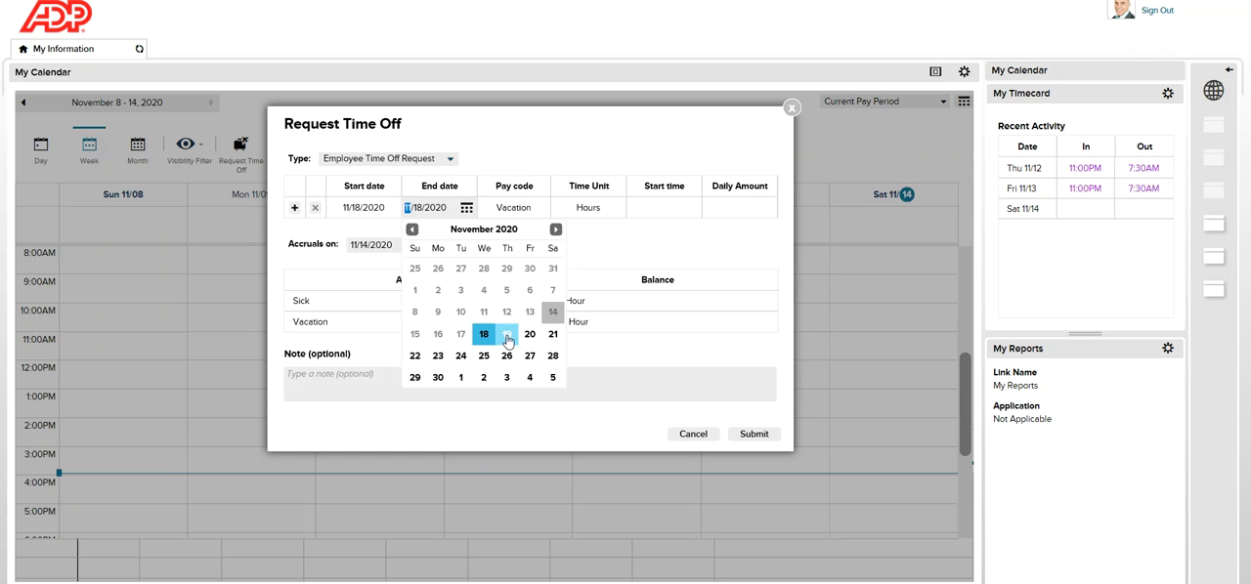
click(485, 334)
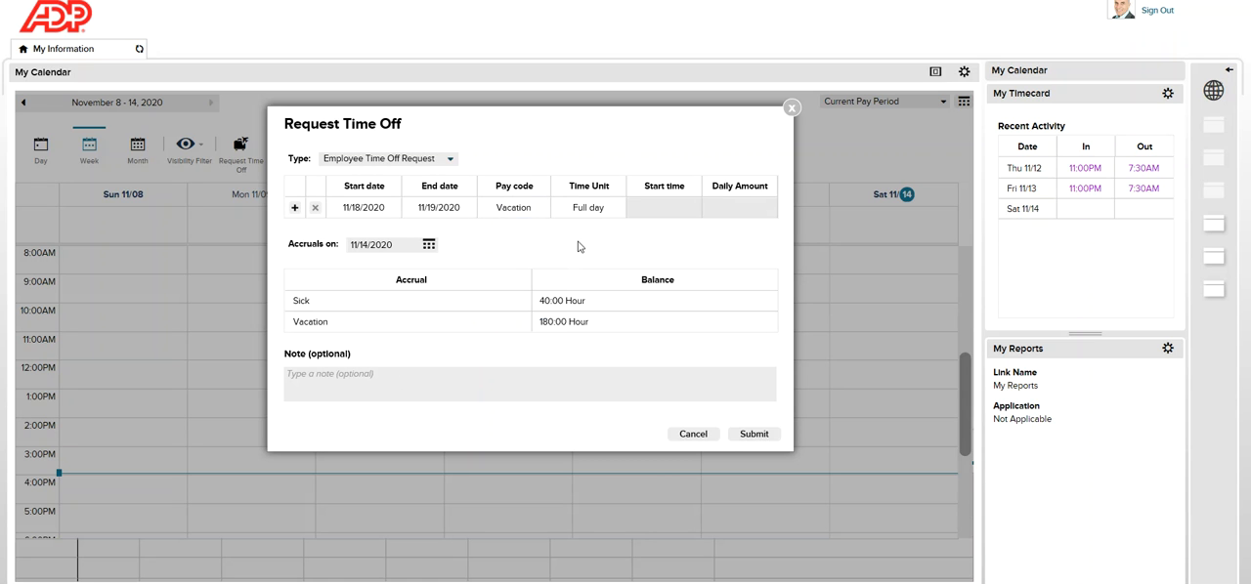
click(587, 207)
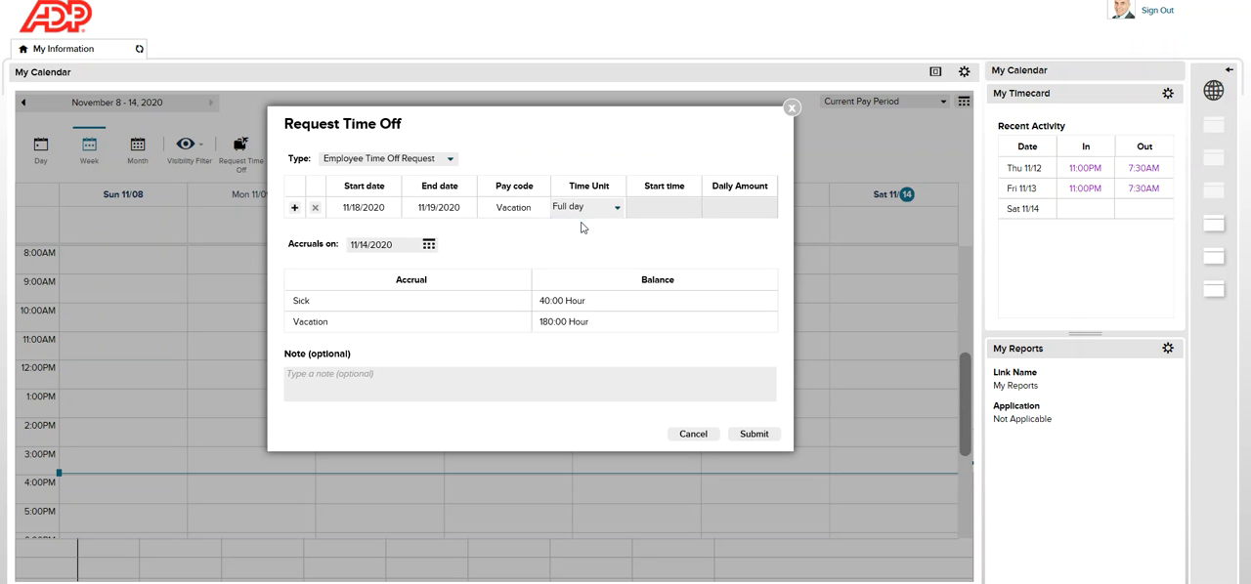
mouse_move(598, 217)
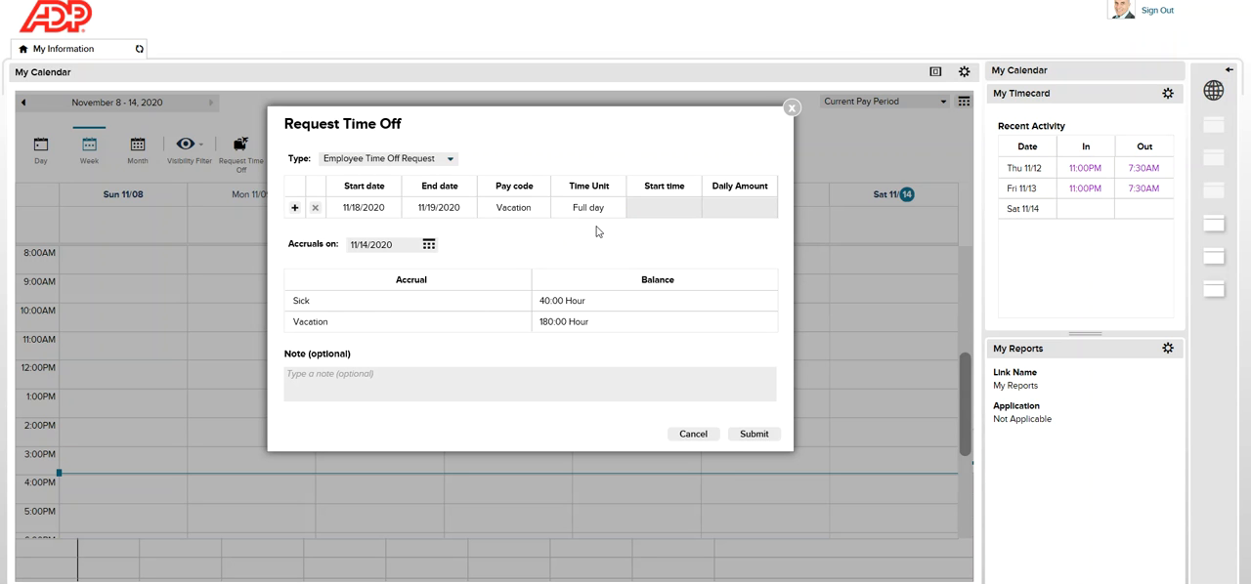
mouse_move(313, 256)
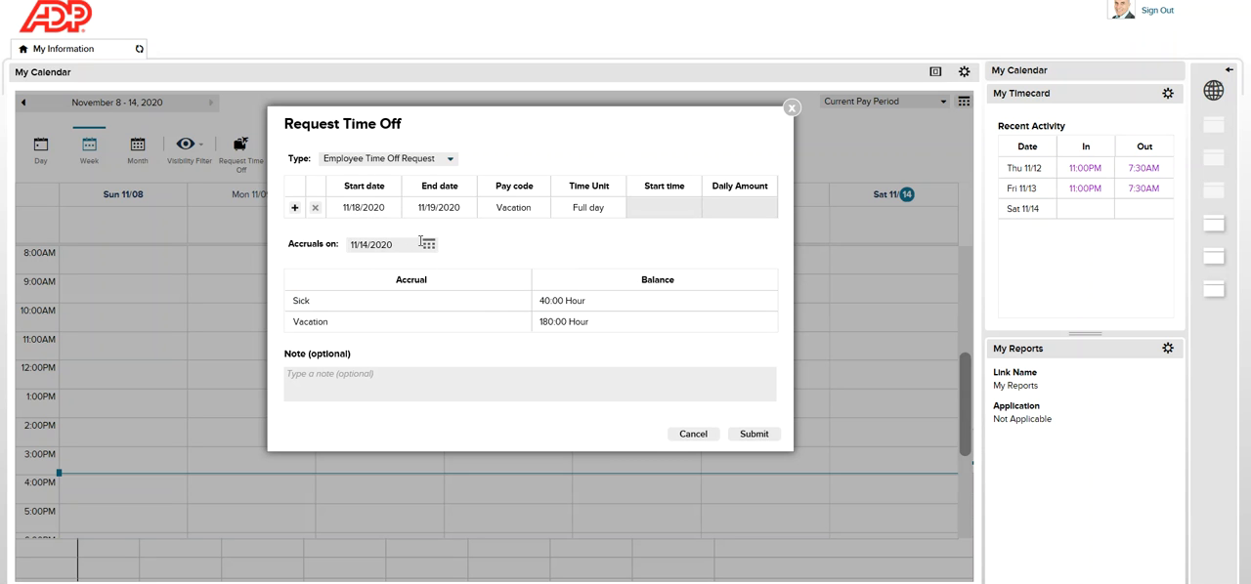
Step: Set the accrual projection date to 12/31/2020, showing a Vacation balance of 206:36 hours
click(426, 243)
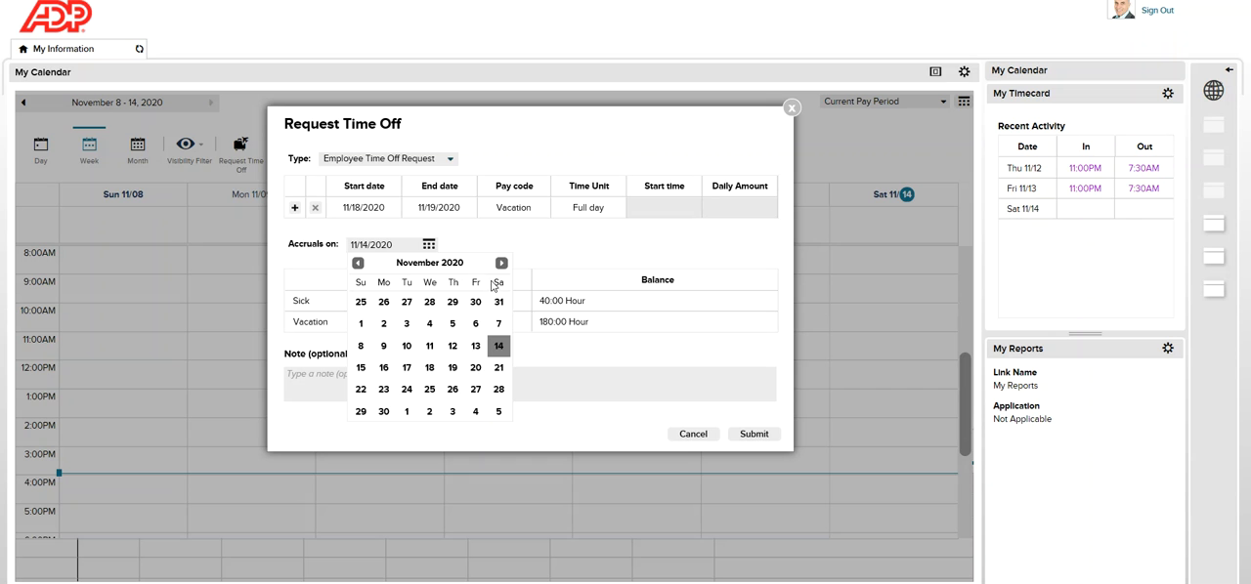
click(383, 410)
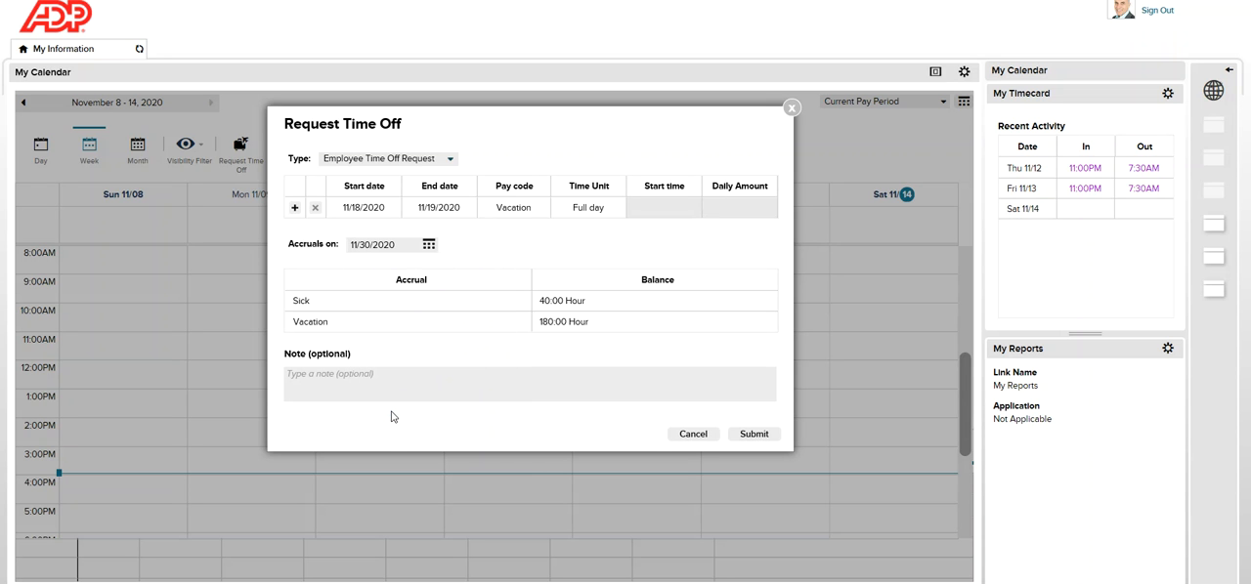
click(428, 244)
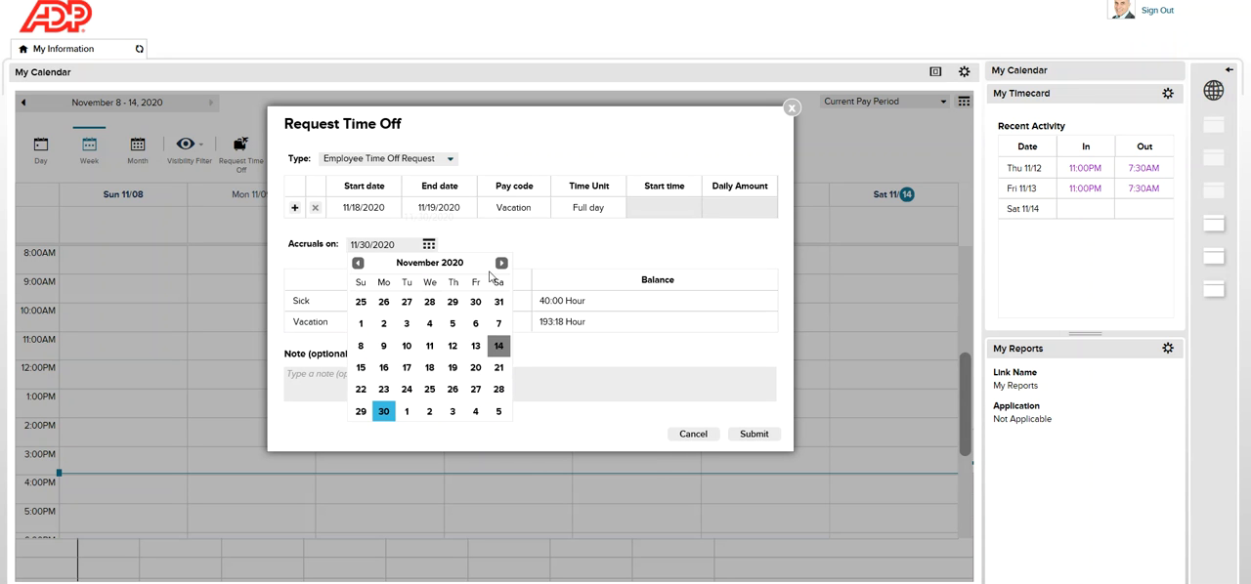
click(500, 262)
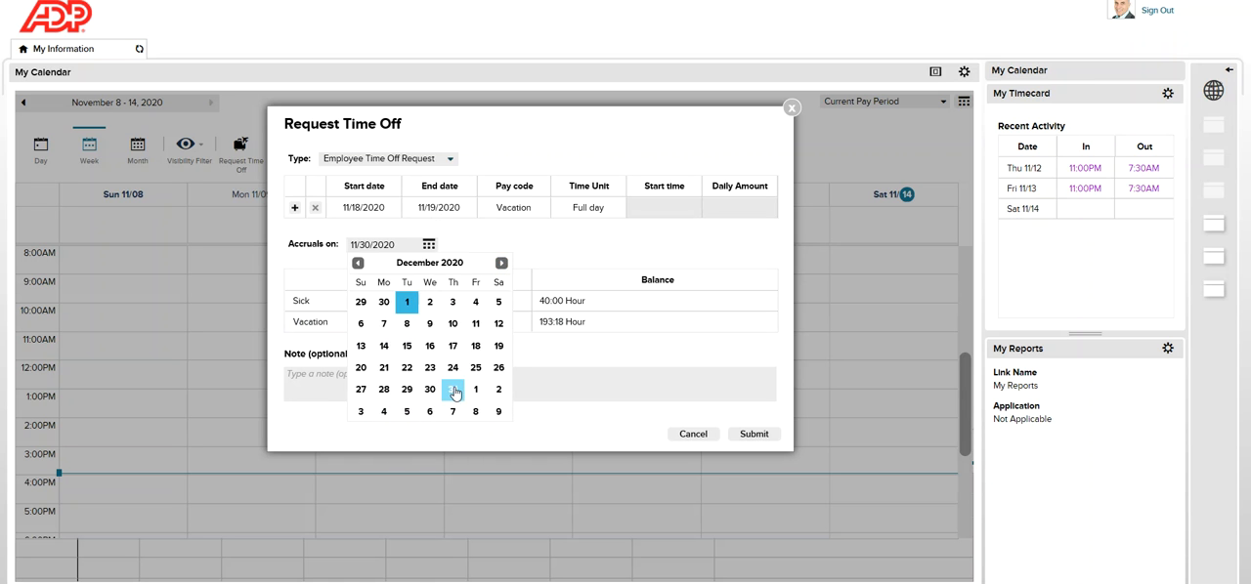
click(453, 389)
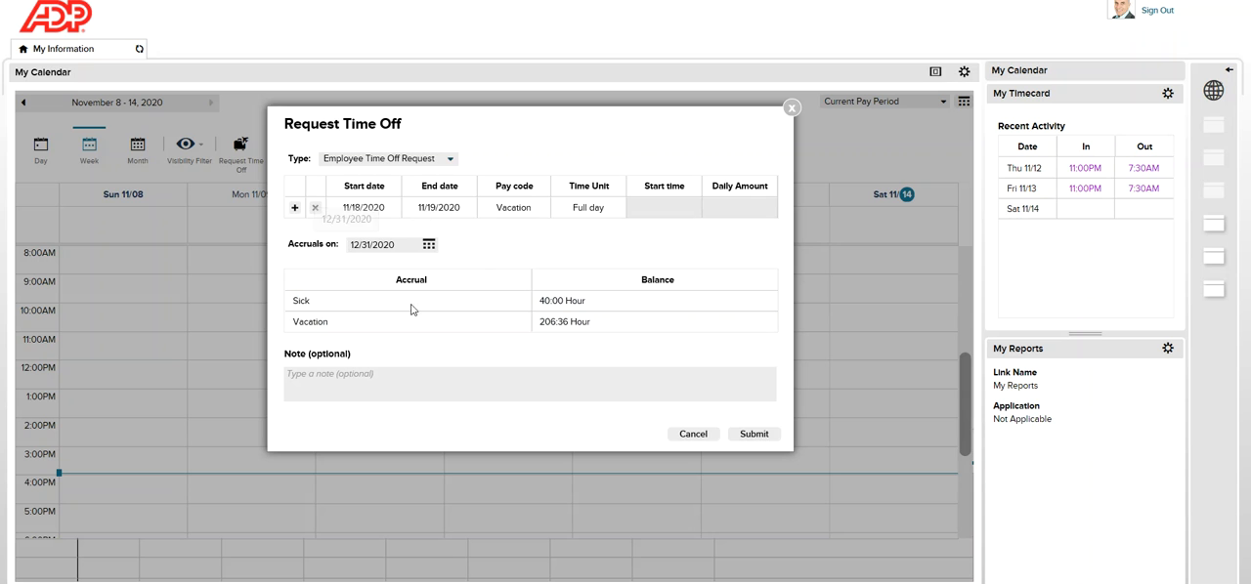
click(528, 383)
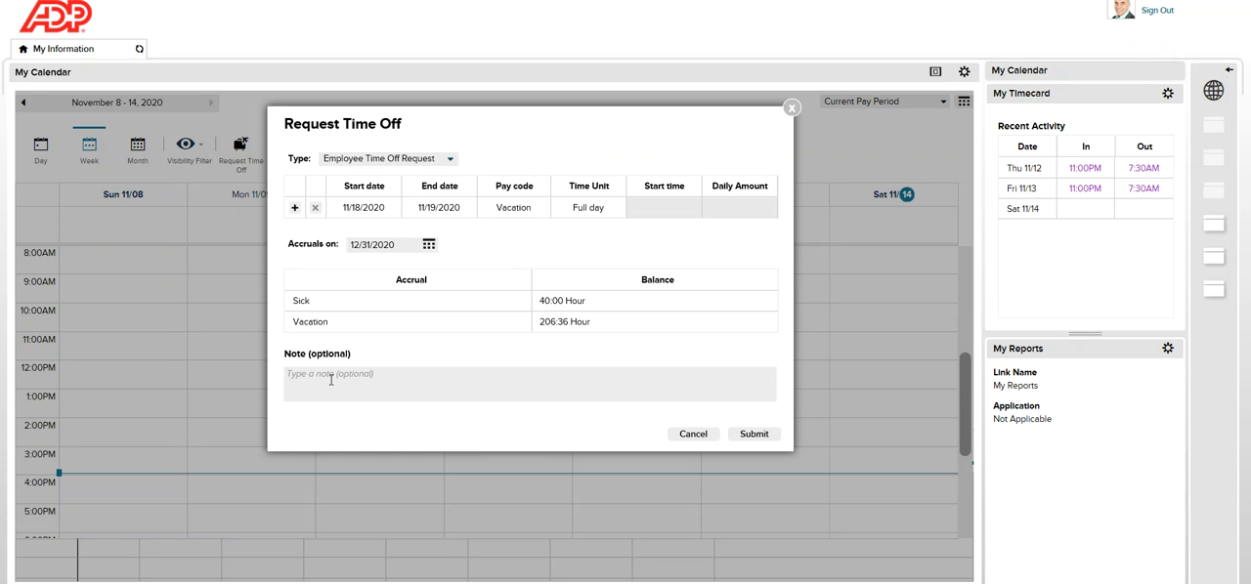
click(512, 208)
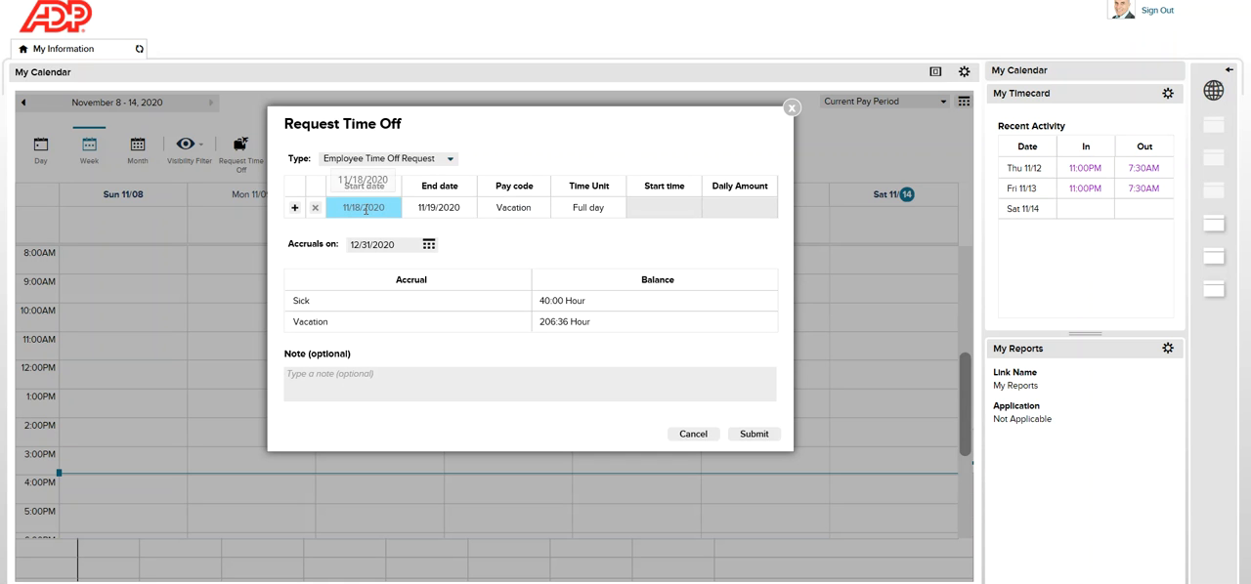
click(589, 207)
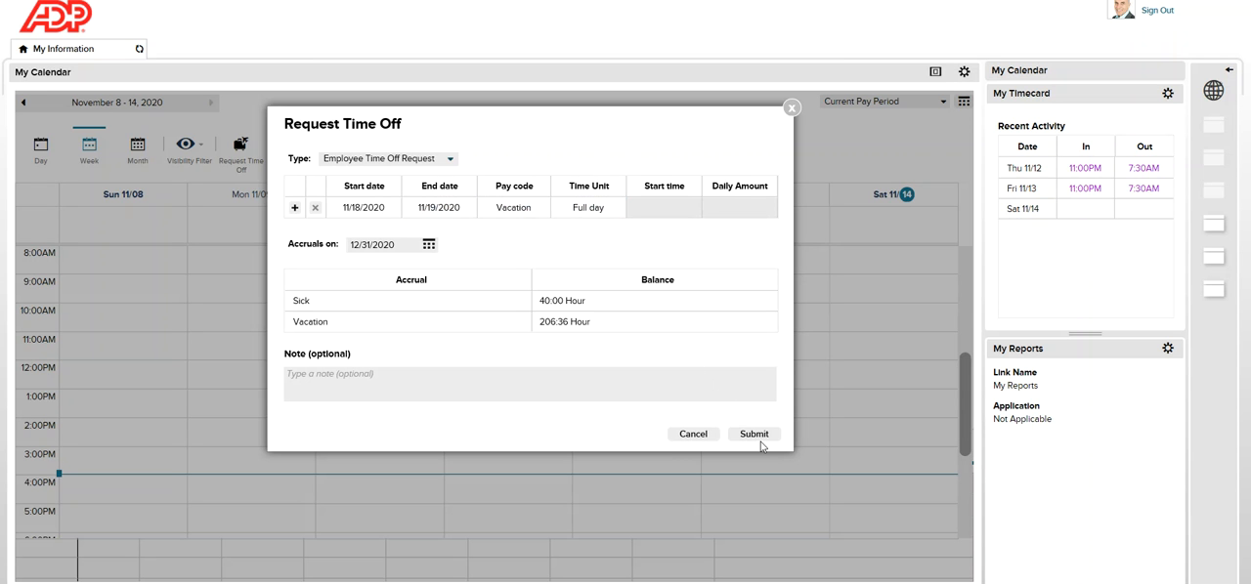
mouse_move(522, 279)
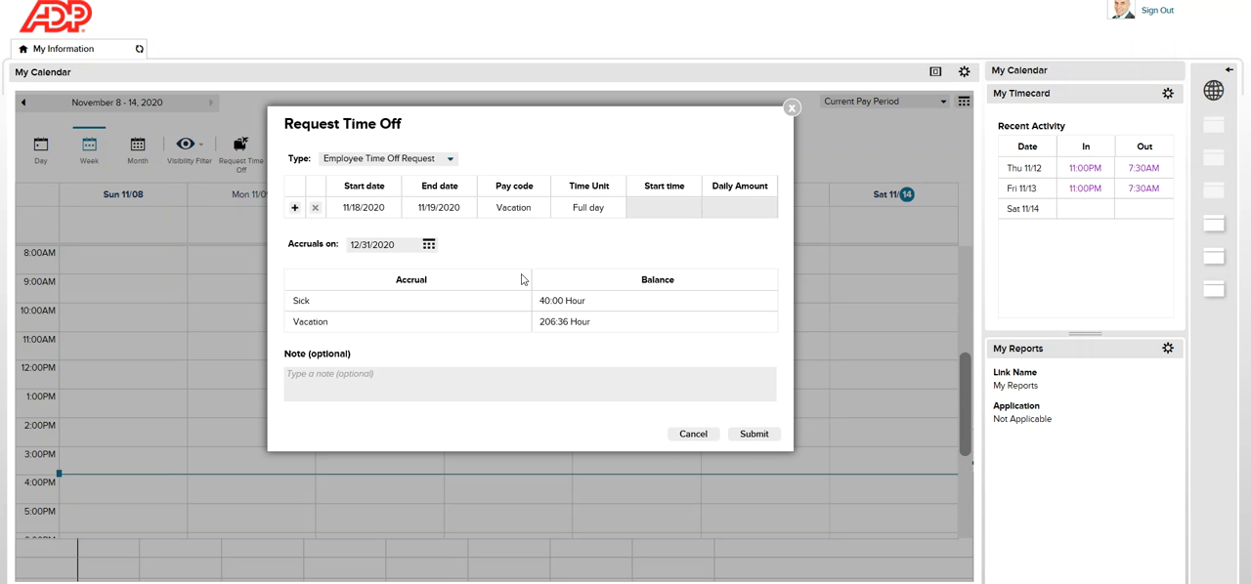
Step: Add a second Vacation row below the 11/18–11/19 entry
click(294, 208)
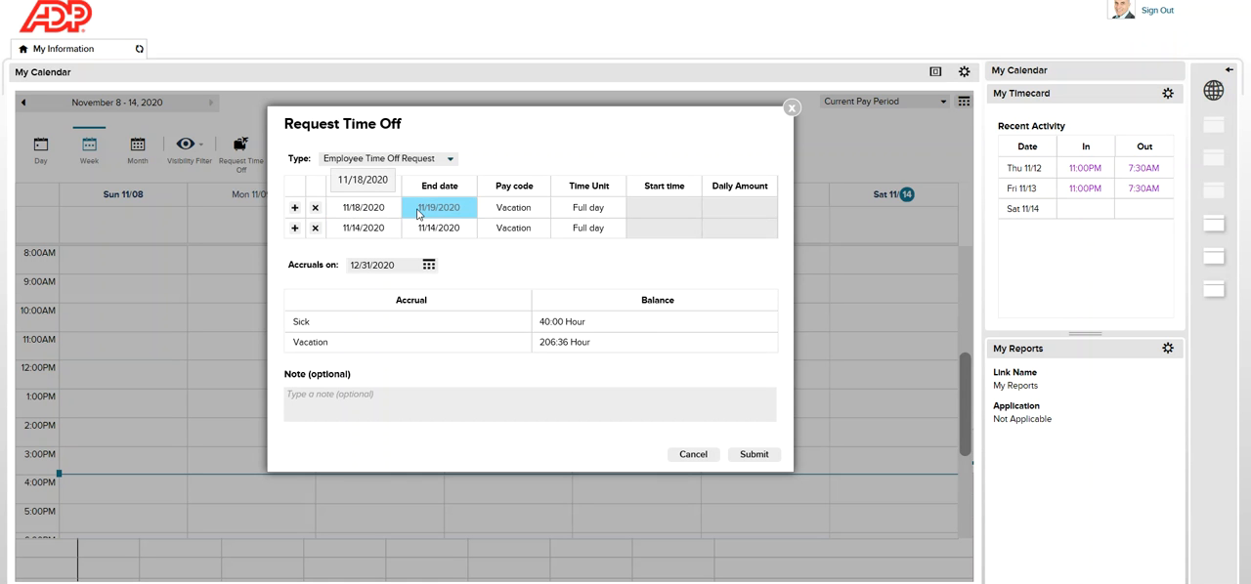
Step: Date the second Vacation row 12/23/2020 for a full day and review both rows
click(352, 227)
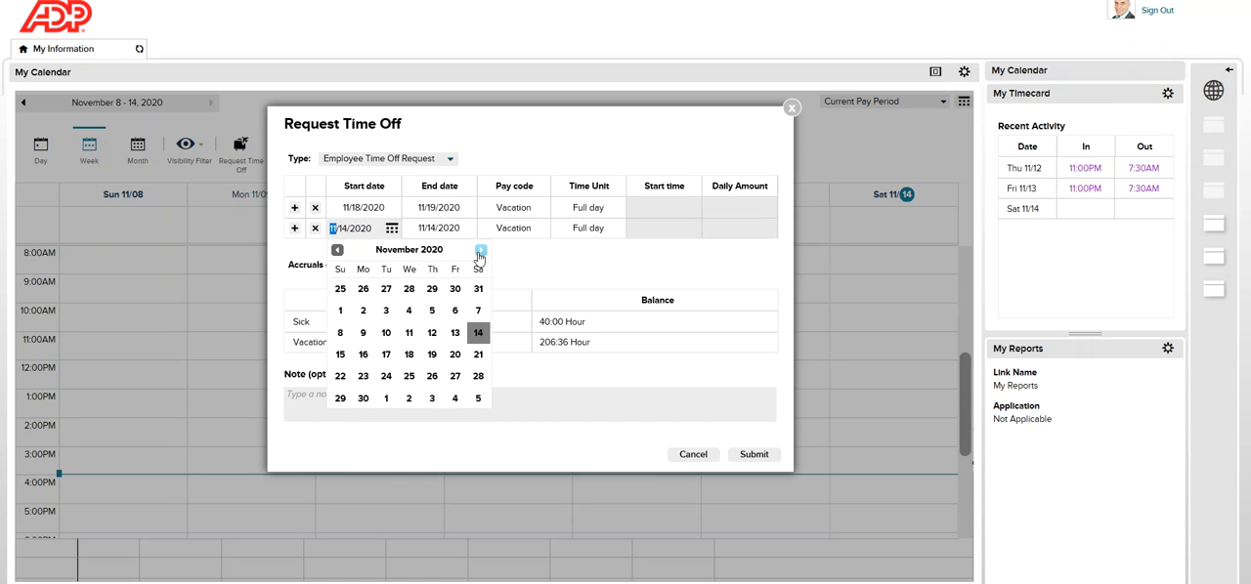
click(477, 250)
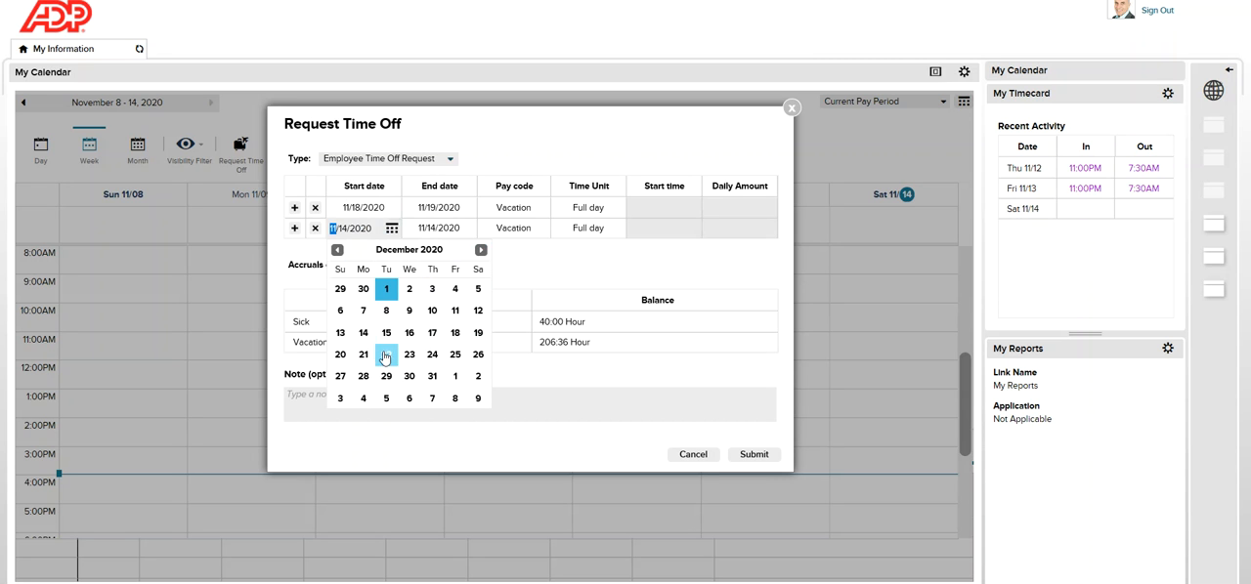
click(409, 354)
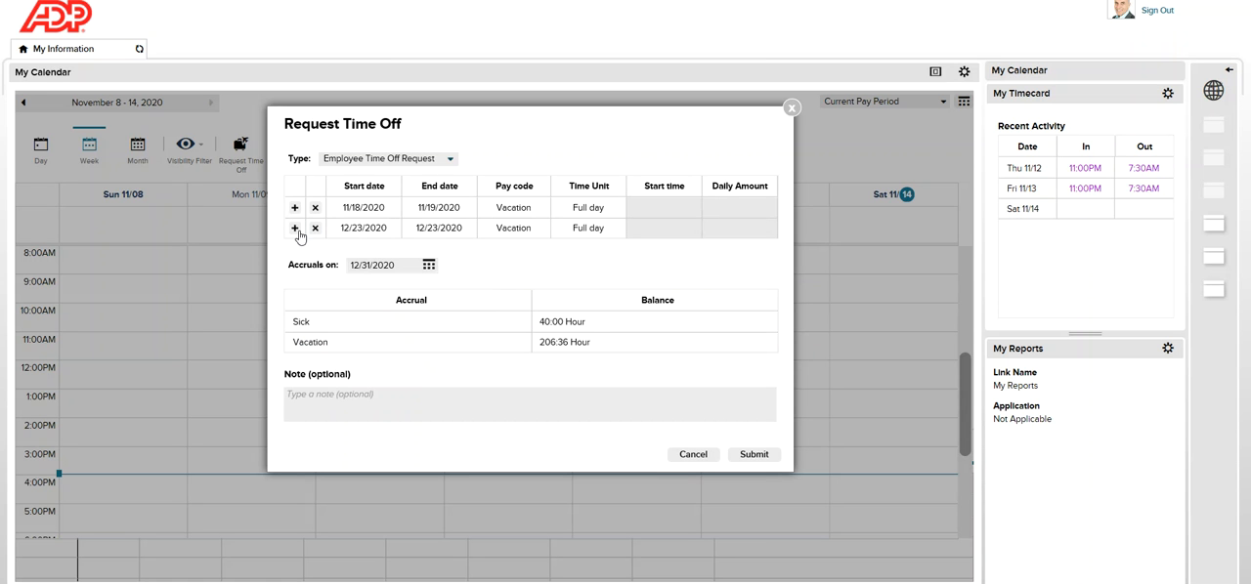
mouse_move(477, 250)
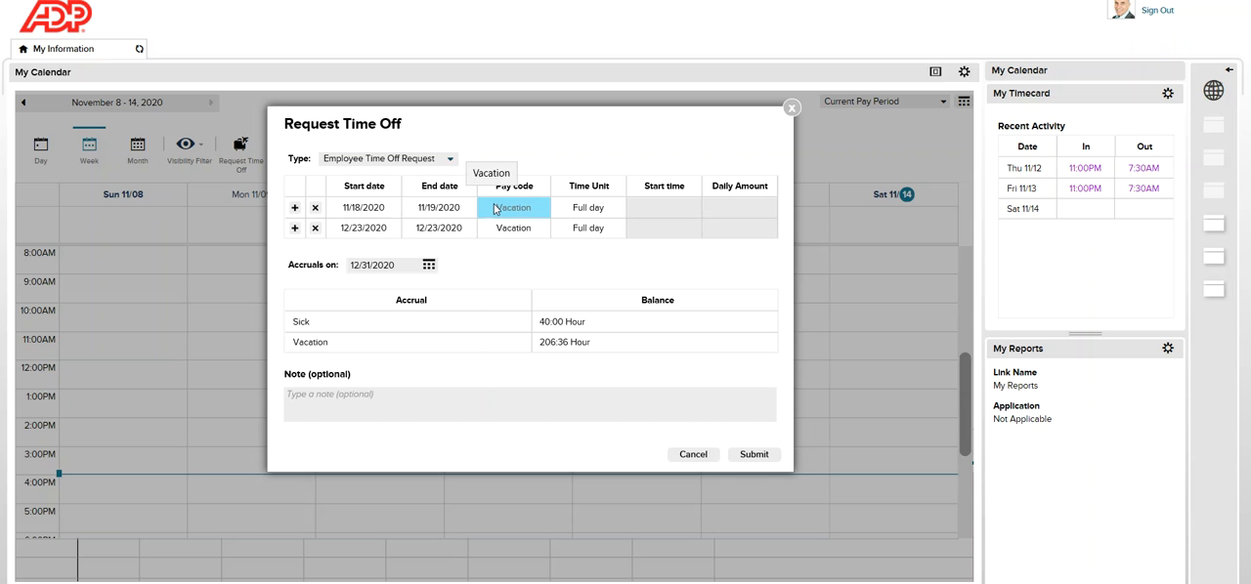
click(438, 207)
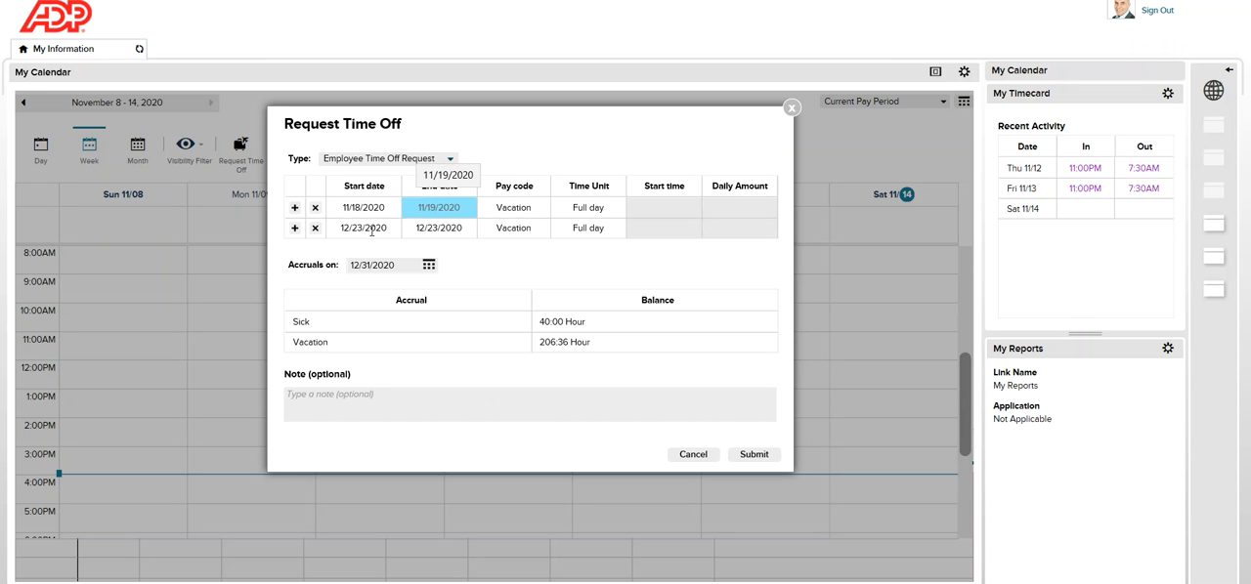
click(438, 227)
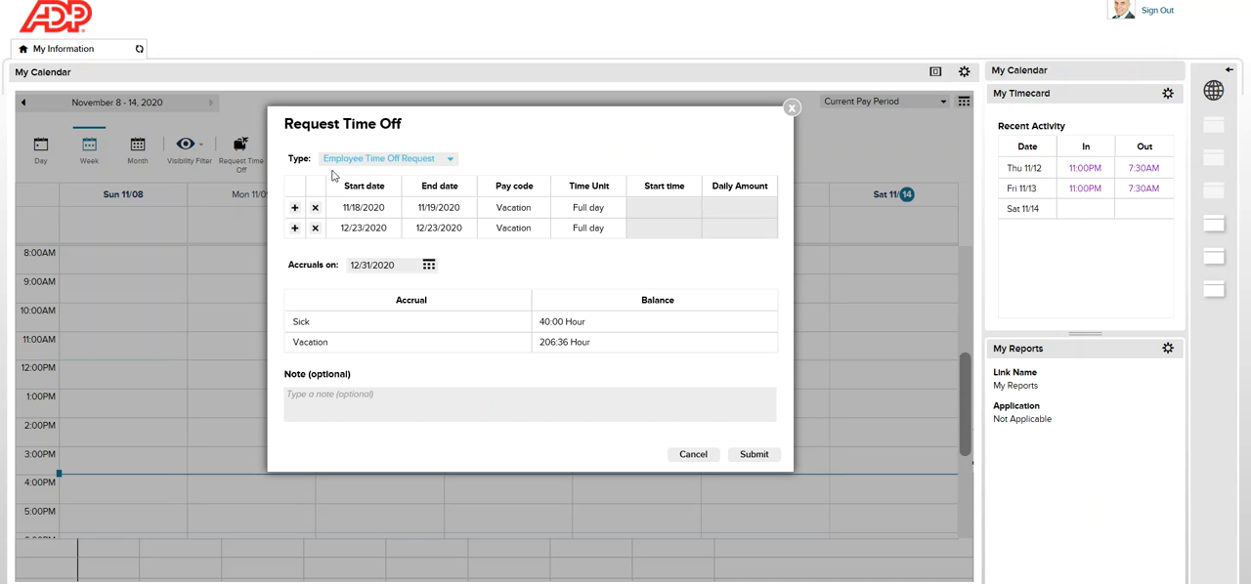
click(438, 226)
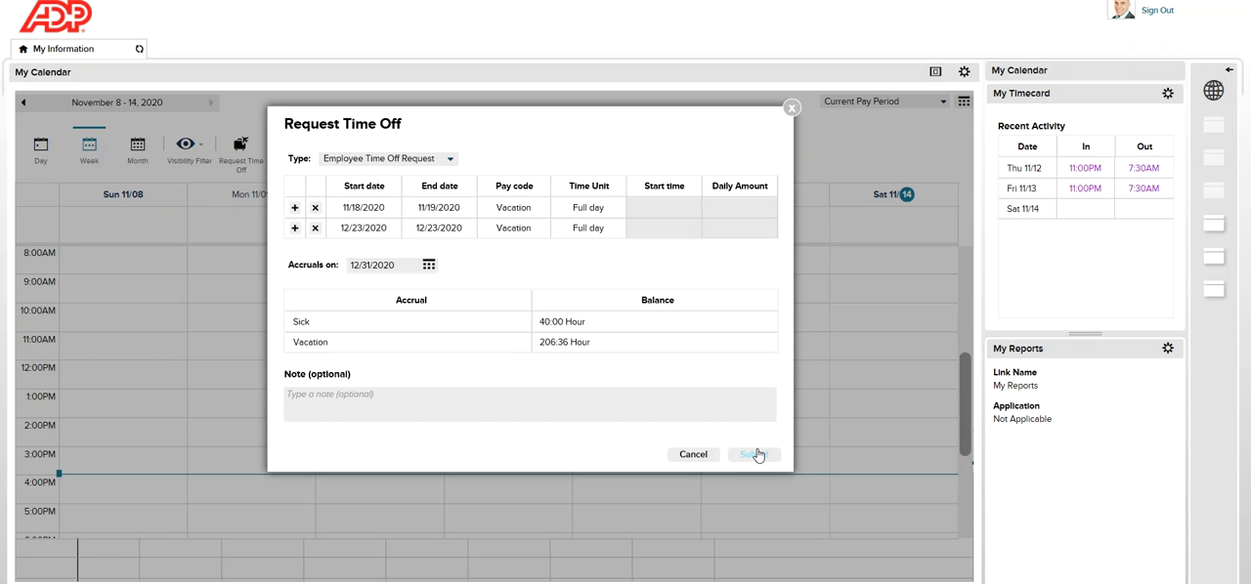
Step: Submit the two-row vacation request and return to the November 8–14 calendar
click(755, 453)
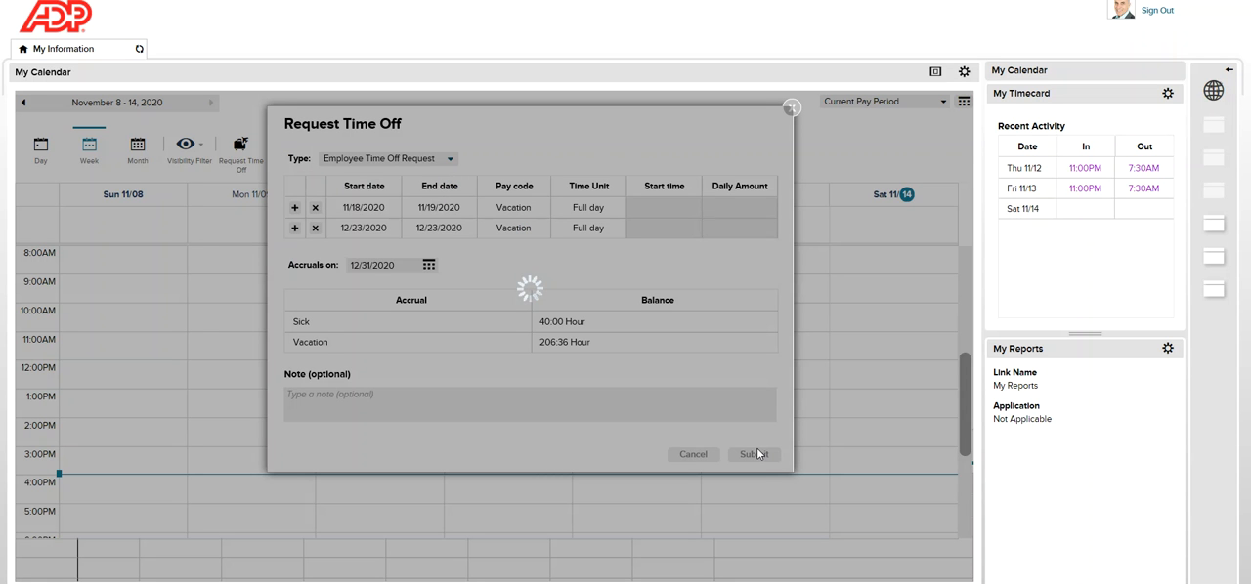
click(754, 453)
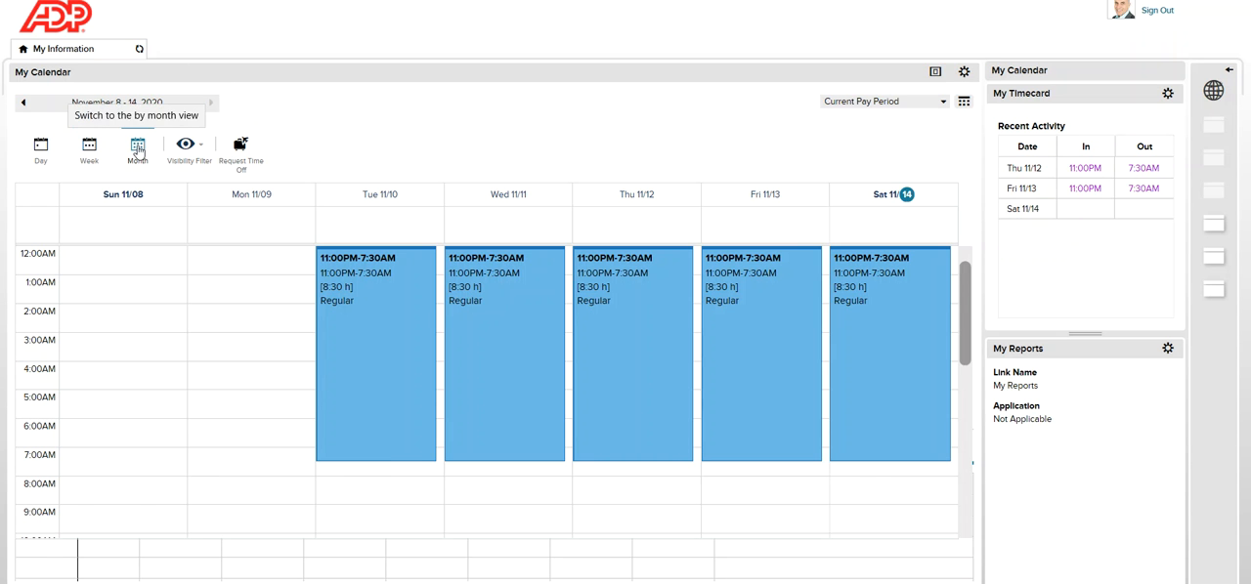
Step: Show the calendar as a month grid set to the Next Pay Period
click(137, 147)
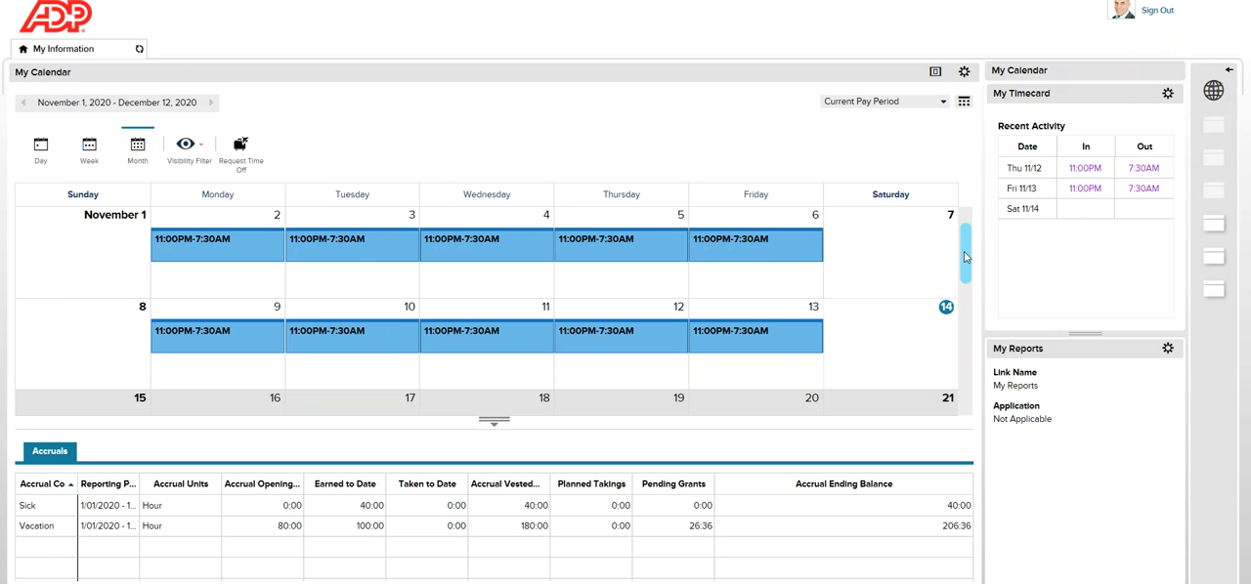
scroll(down, 3)
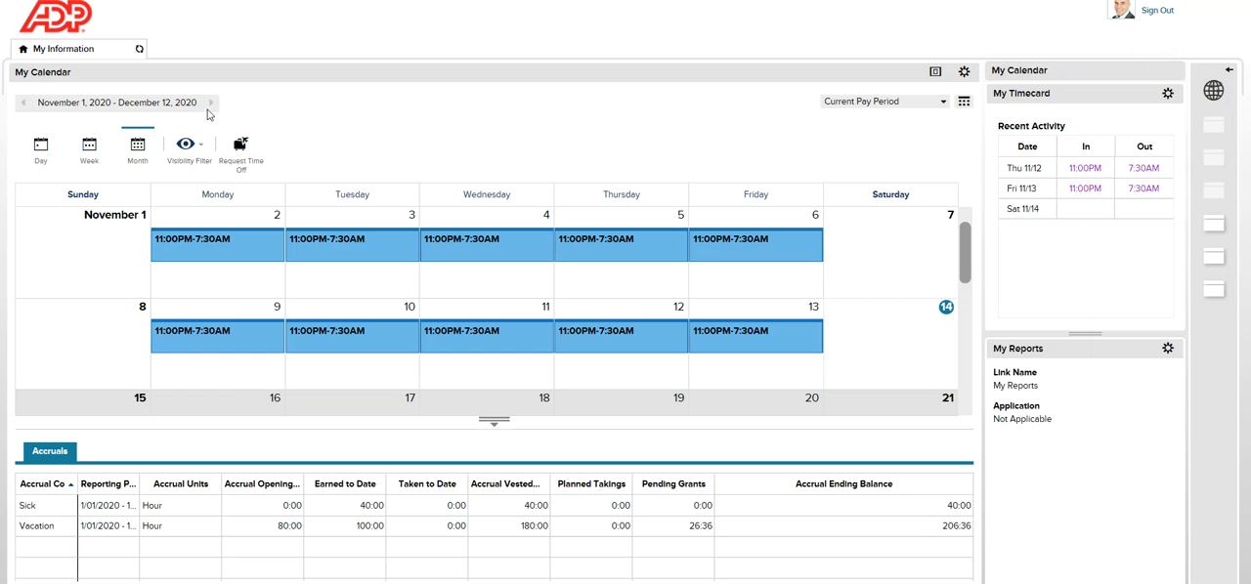
mouse_move(442, 123)
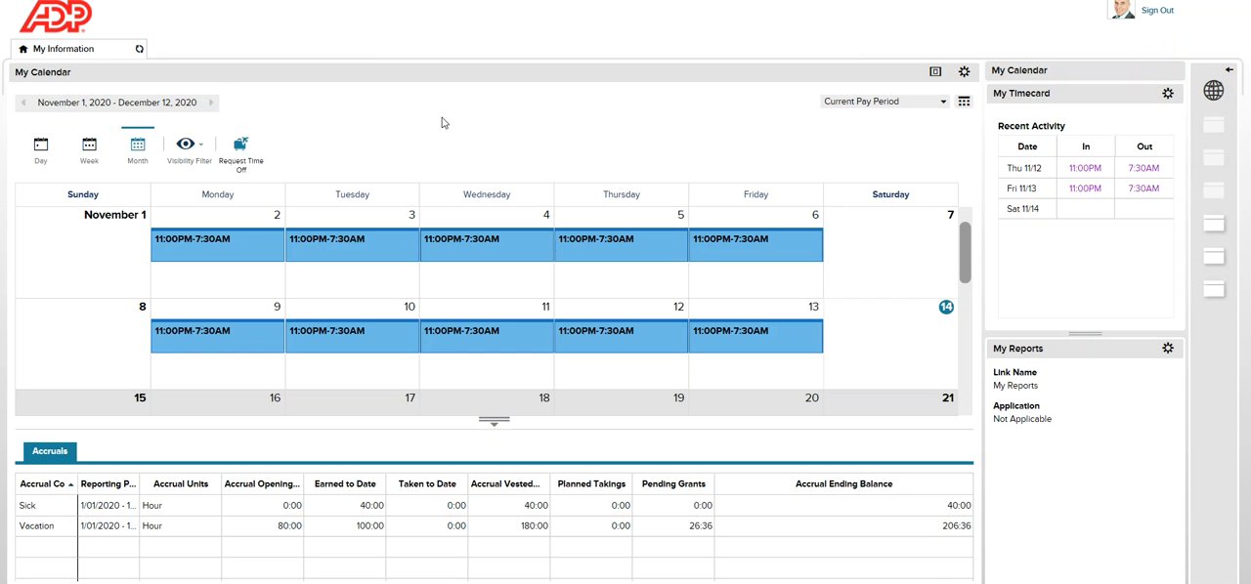
click(880, 102)
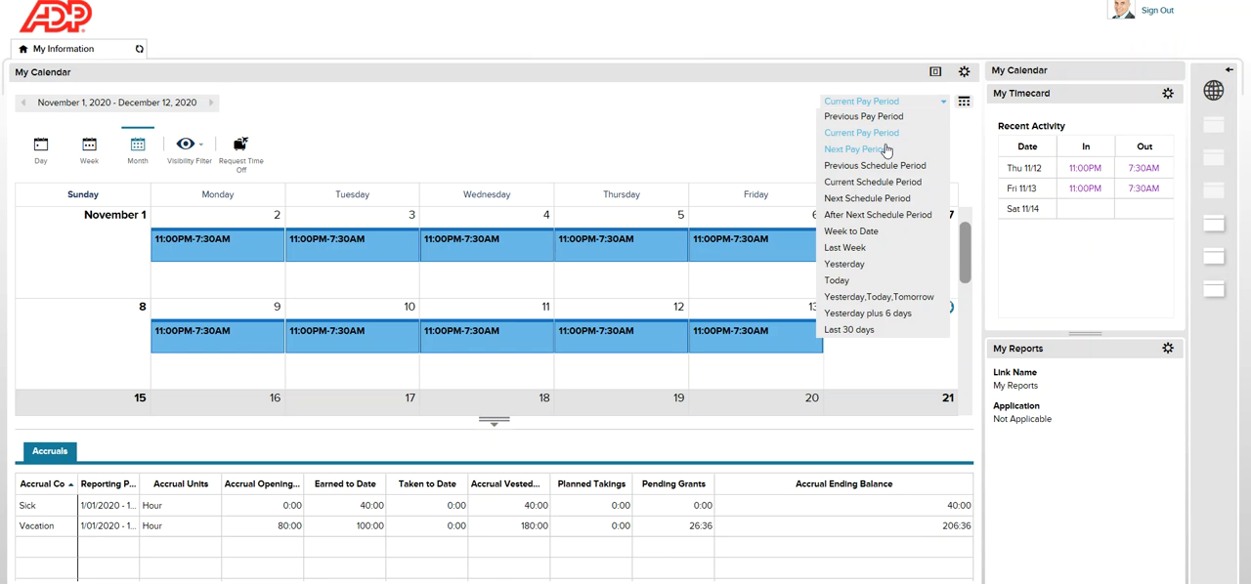
click(858, 148)
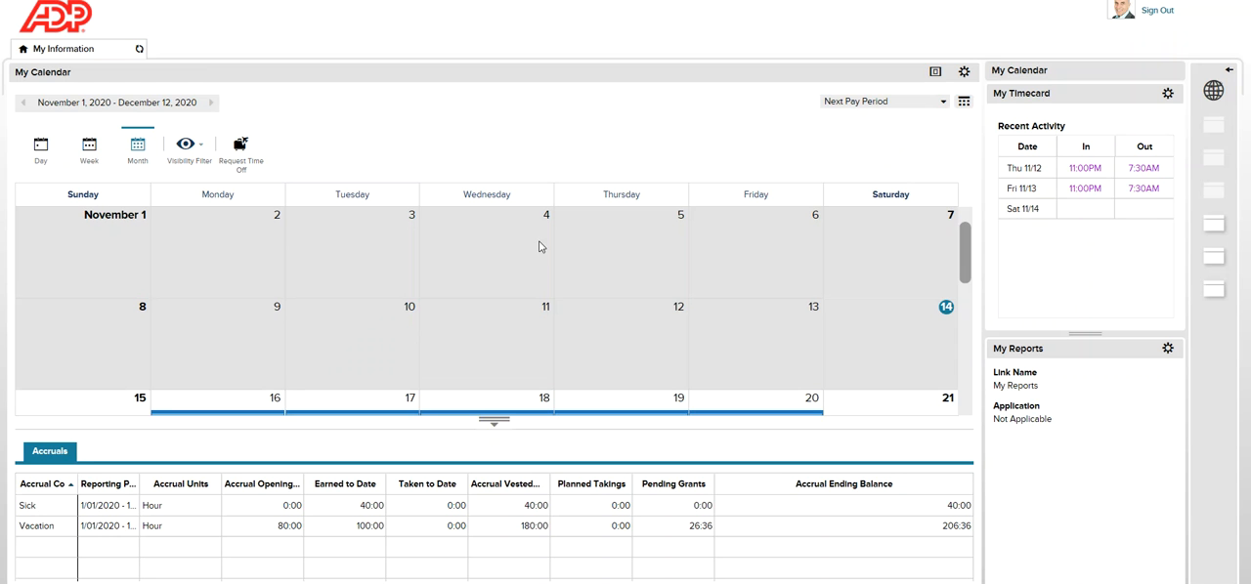
Step: Open the November 15–21 week showing time-off entries on 11/18 and 11/19
click(90, 145)
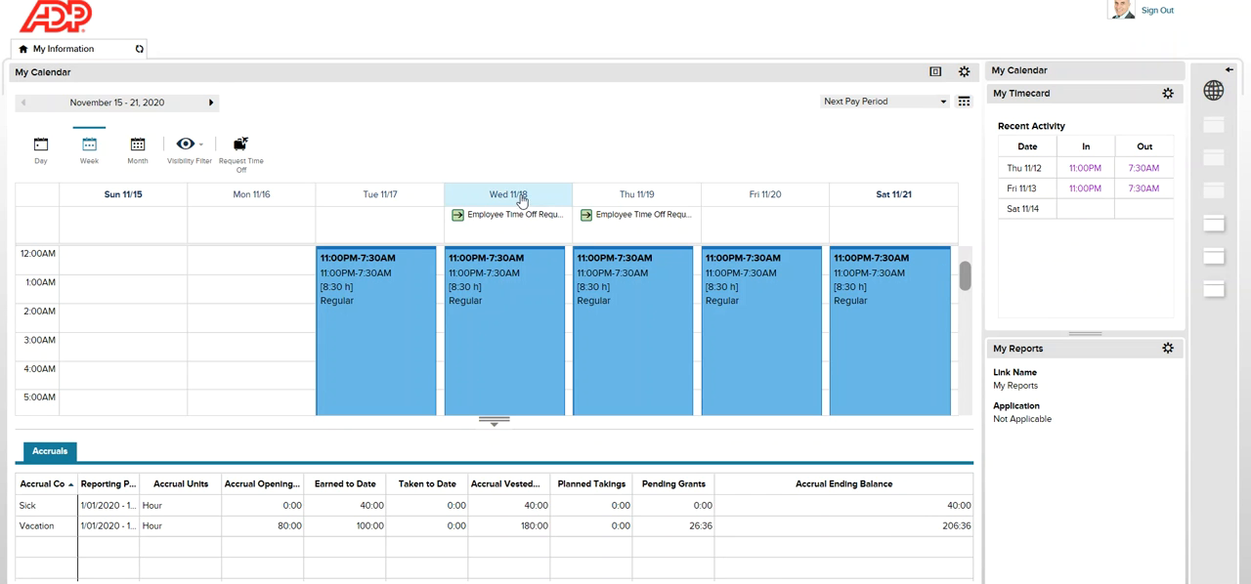
mouse_move(526, 204)
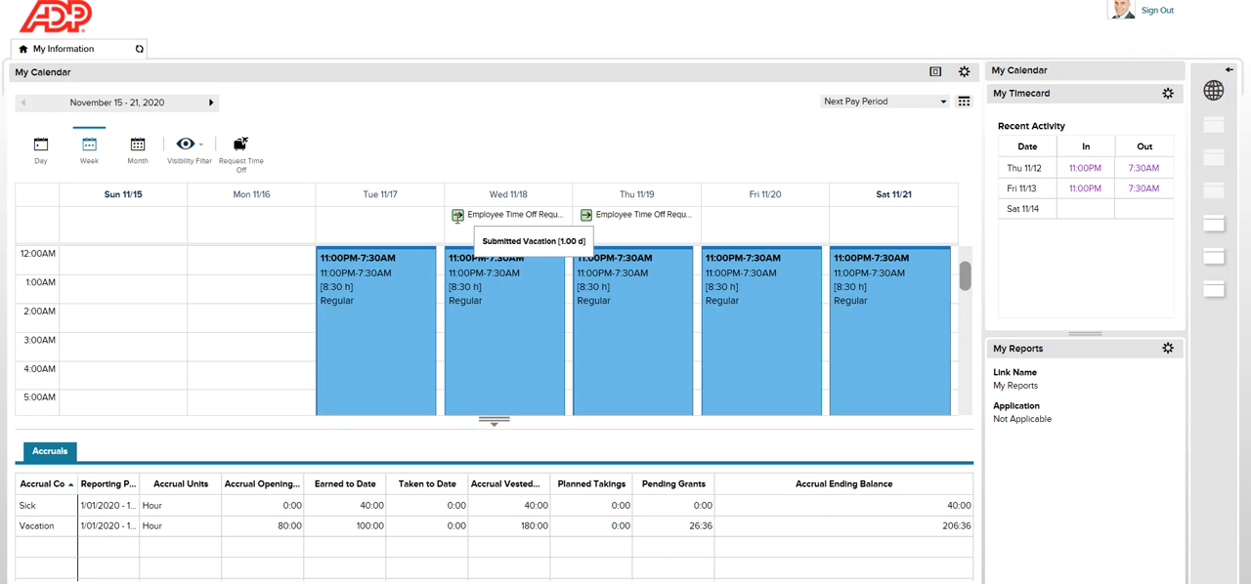
mouse_move(638, 200)
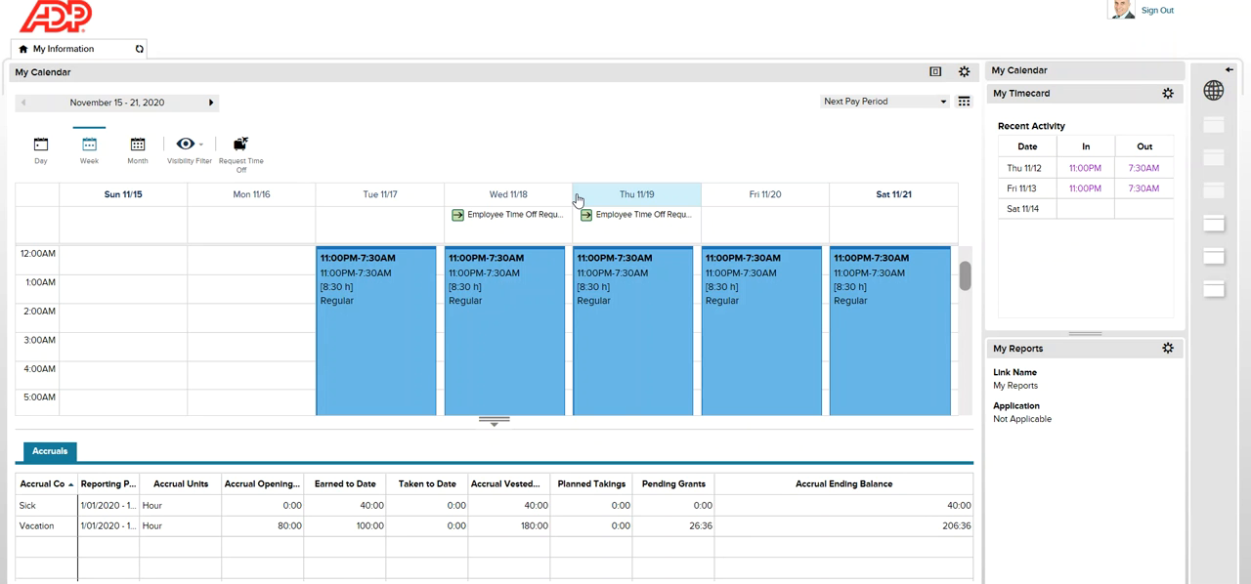
mouse_move(241, 147)
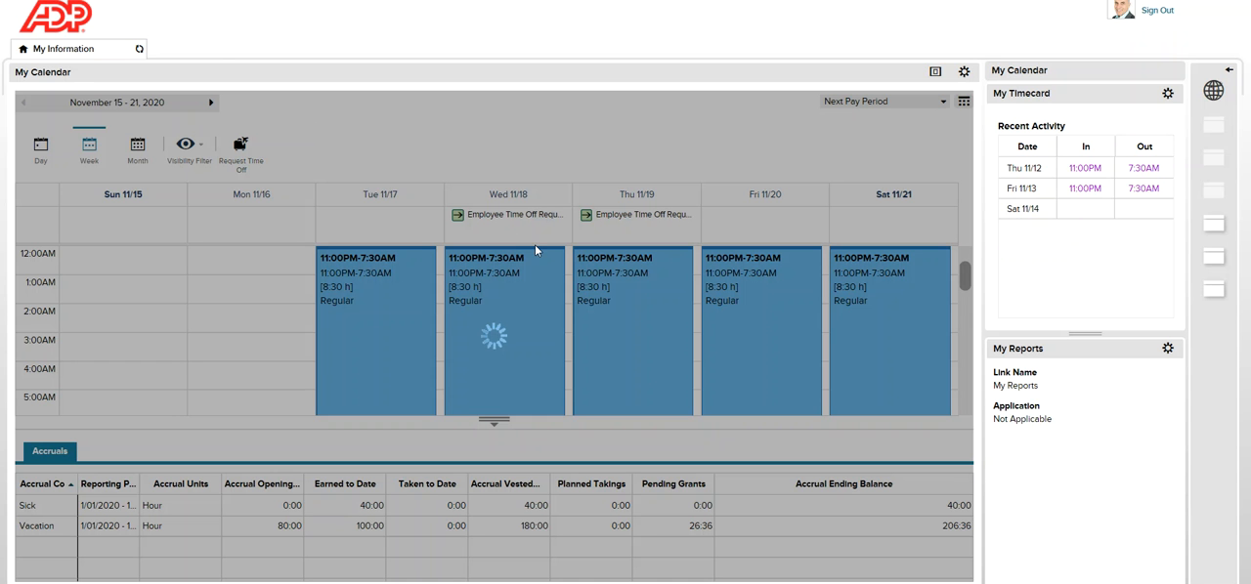
click(243, 146)
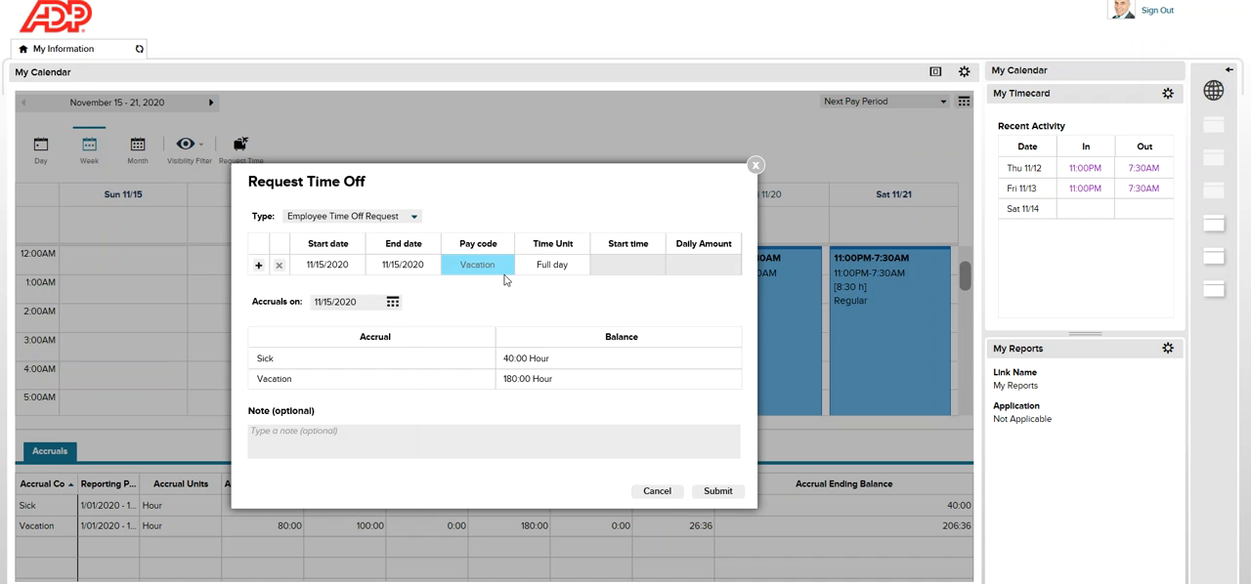
mouse_move(477, 266)
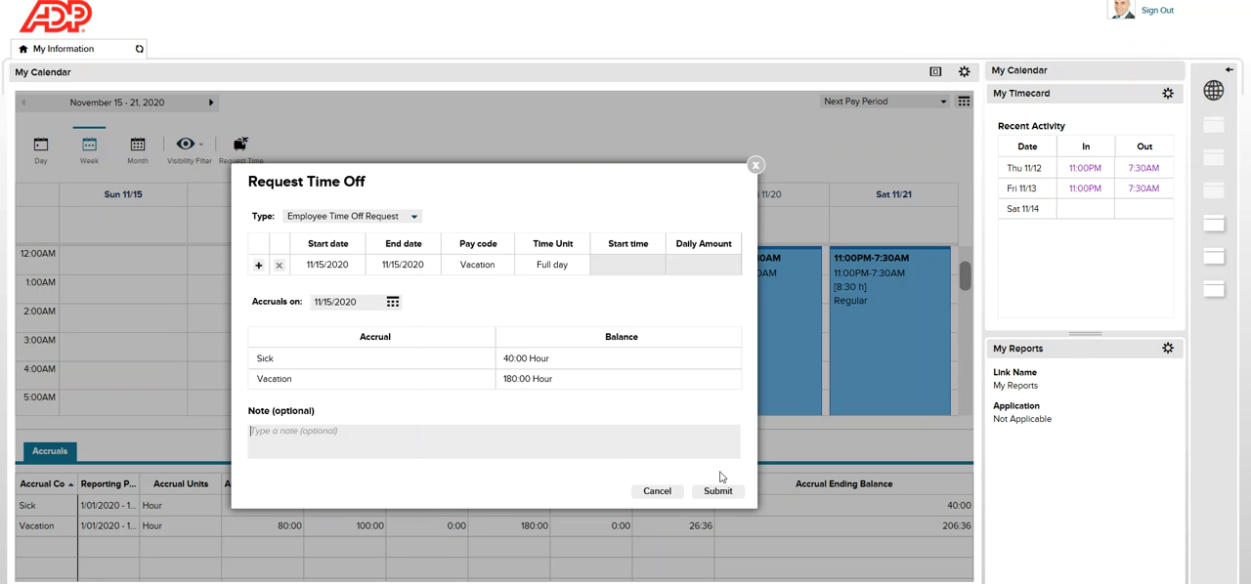
mouse_move(761, 162)
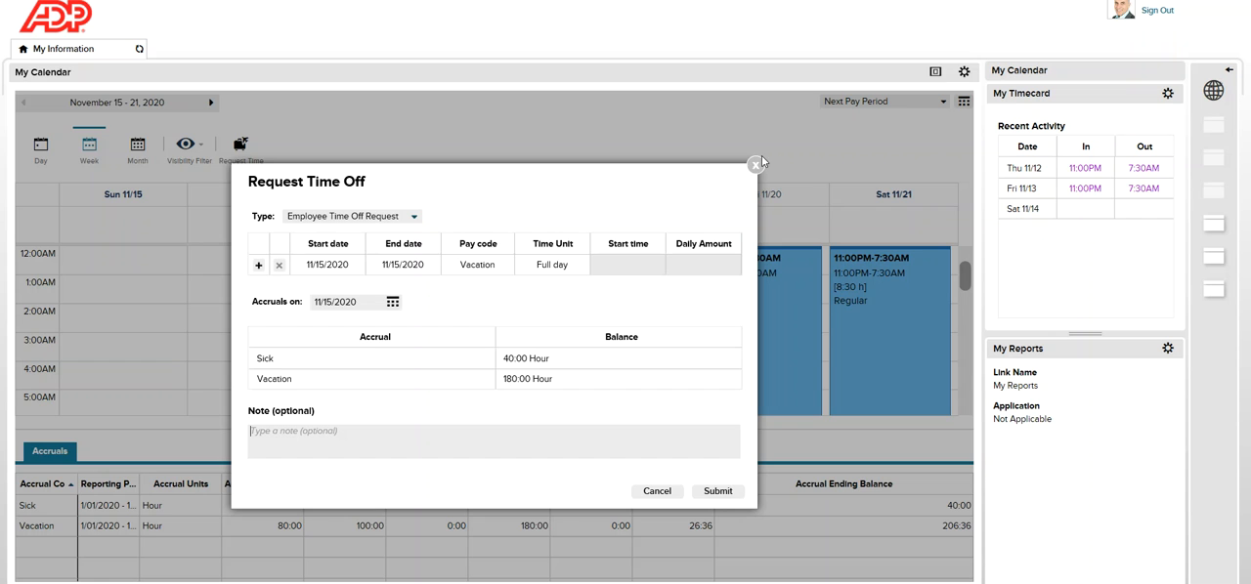
click(717, 490)
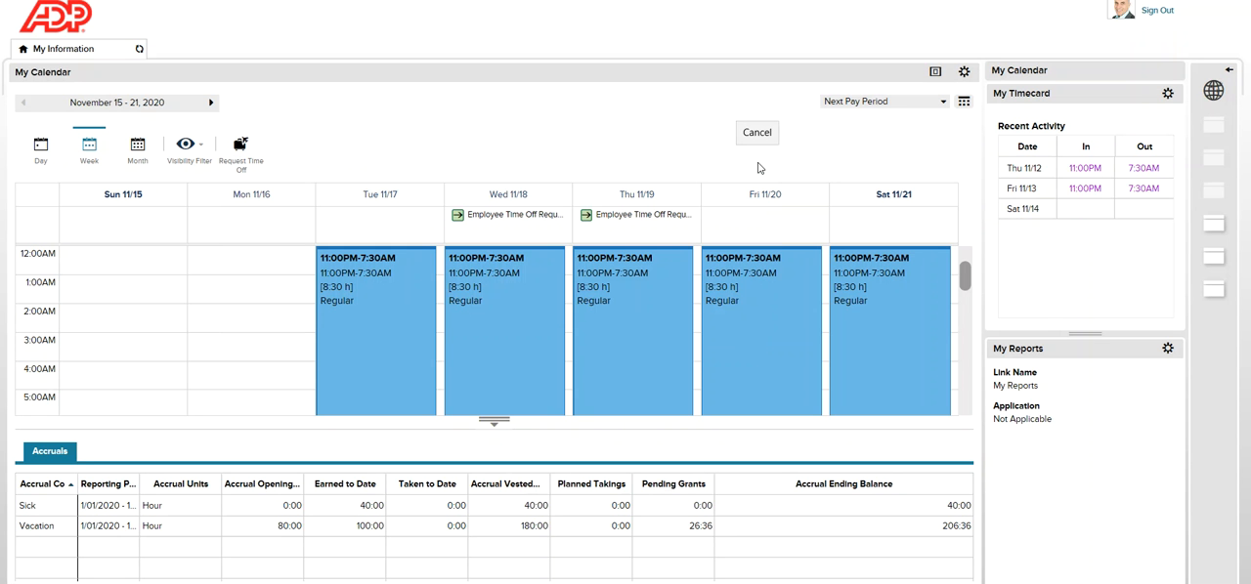